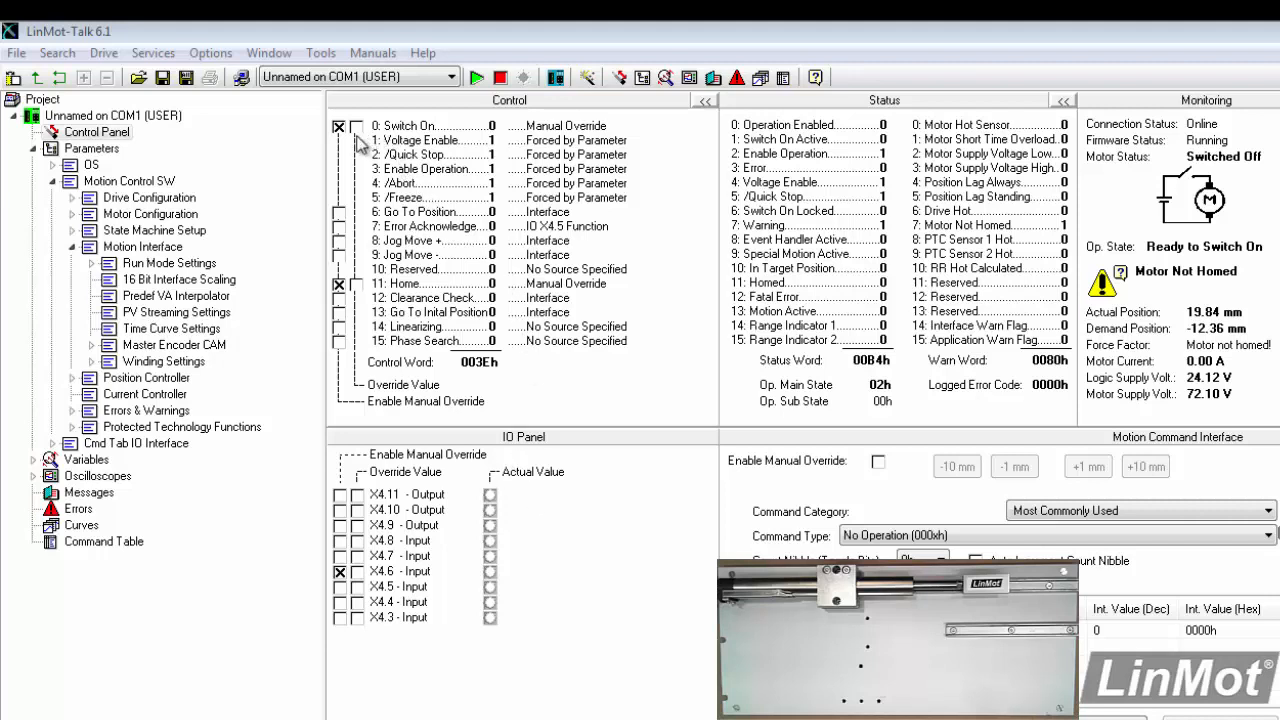
Enable the Switch On override, then set and clear input X4.6 to run the slider to 75 mm and back
{"action": "left_click", "coordinate": [356, 127]}
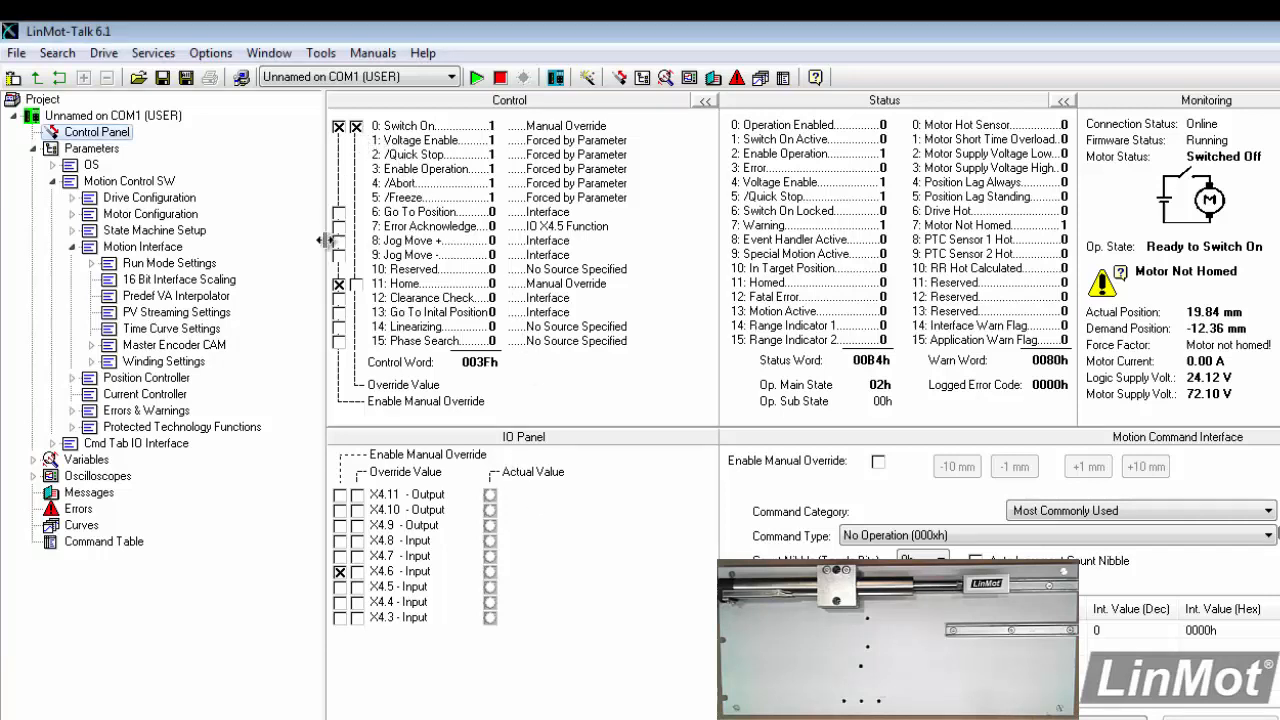
{"action": "left_click", "coordinate": [356, 283]}
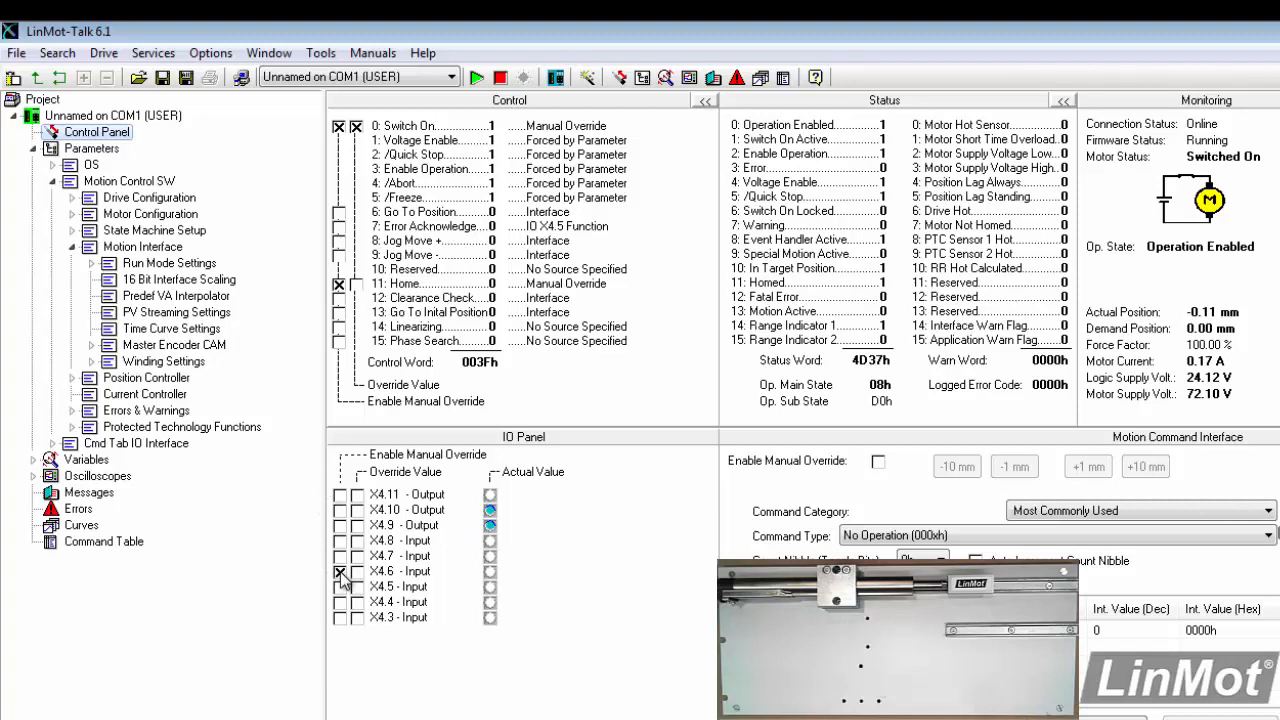
{"action": "left_click", "coordinate": [340, 572]}
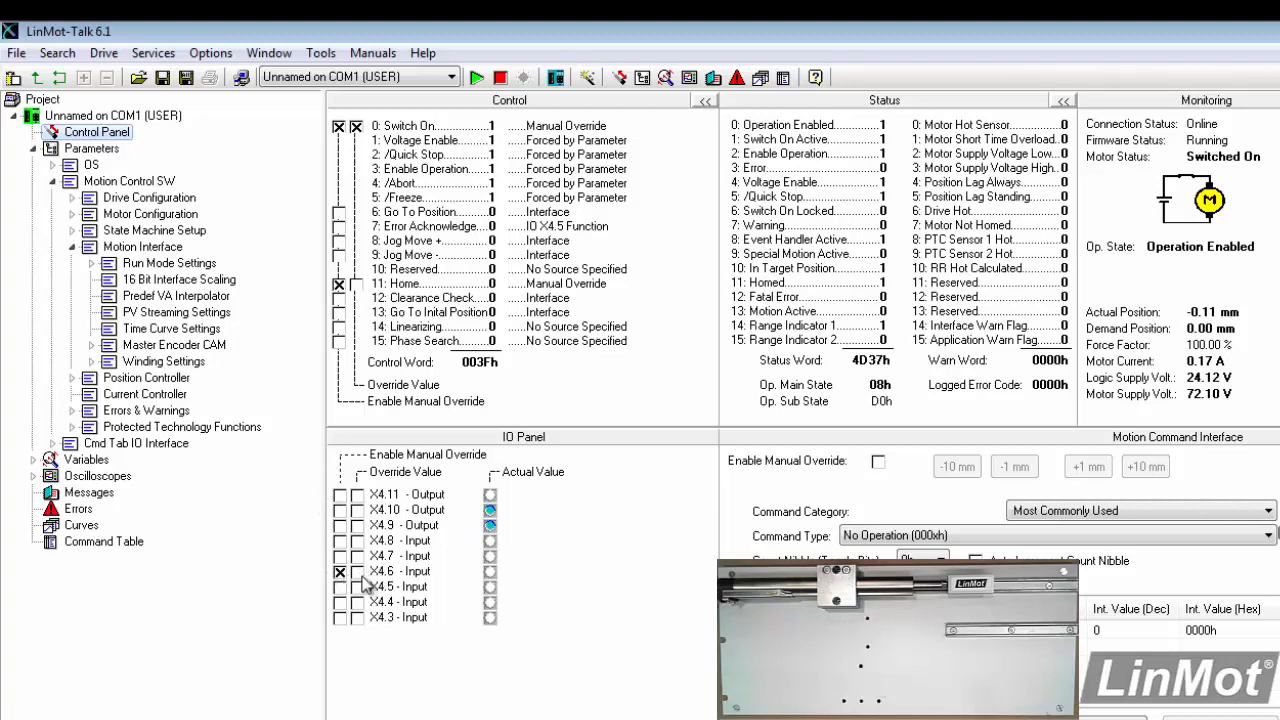
{"action": "mouse_move", "coordinate": [363, 587]}
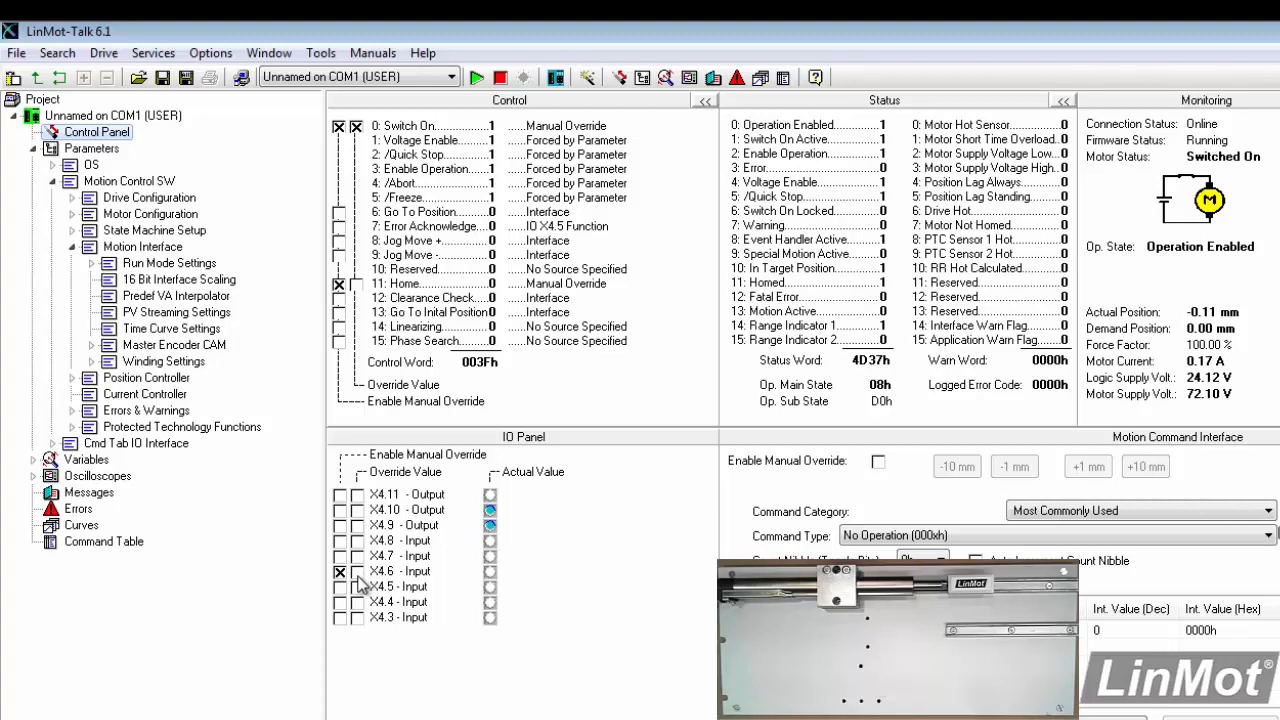
{"action": "left_click", "coordinate": [357, 571]}
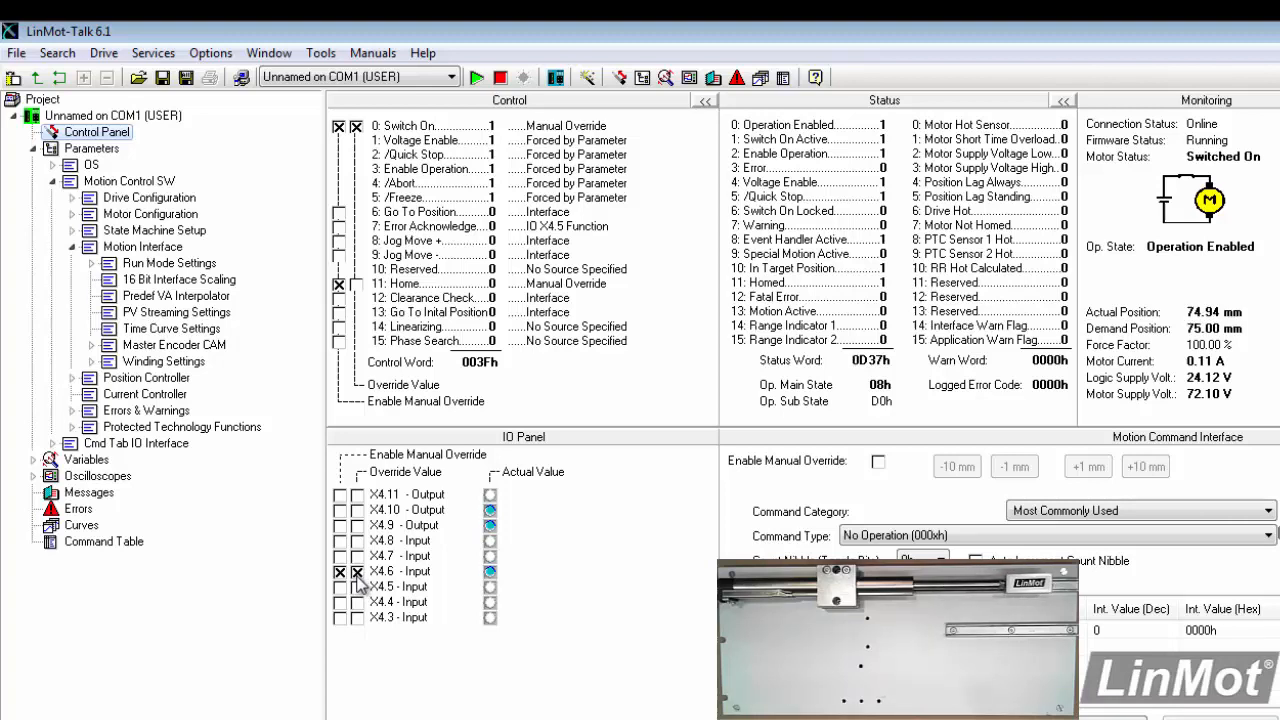
{"action": "left_click", "coordinate": [357, 571]}
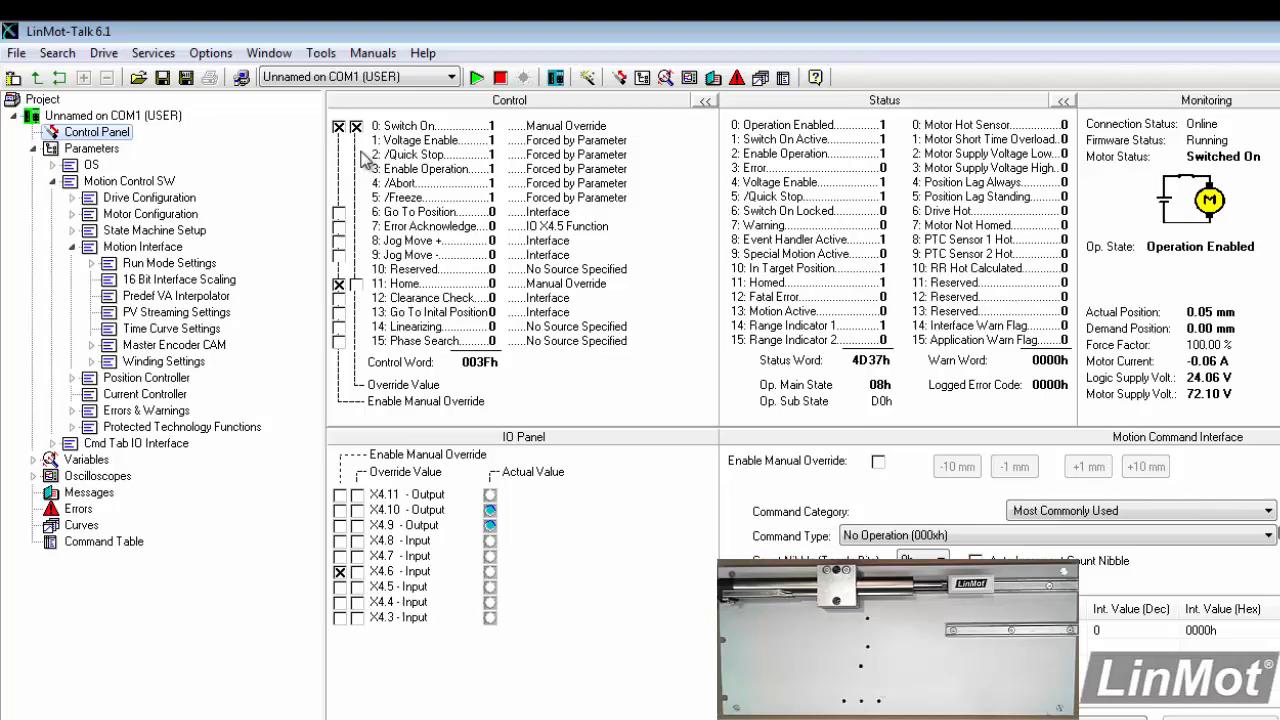
Show the Curves list with Scurve Out (500 ms) and Scurve Back (750 ms)
{"action": "left_click", "coordinate": [356, 140]}
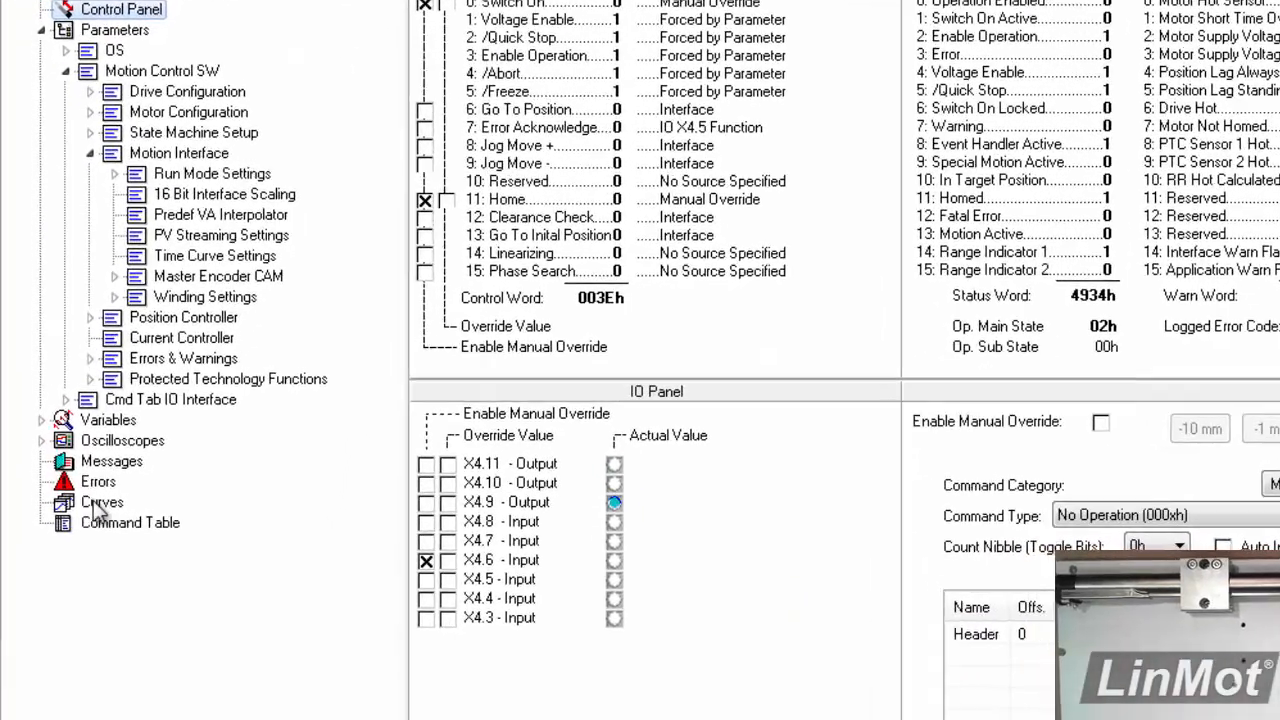
{"action": "left_click", "coordinate": [101, 502]}
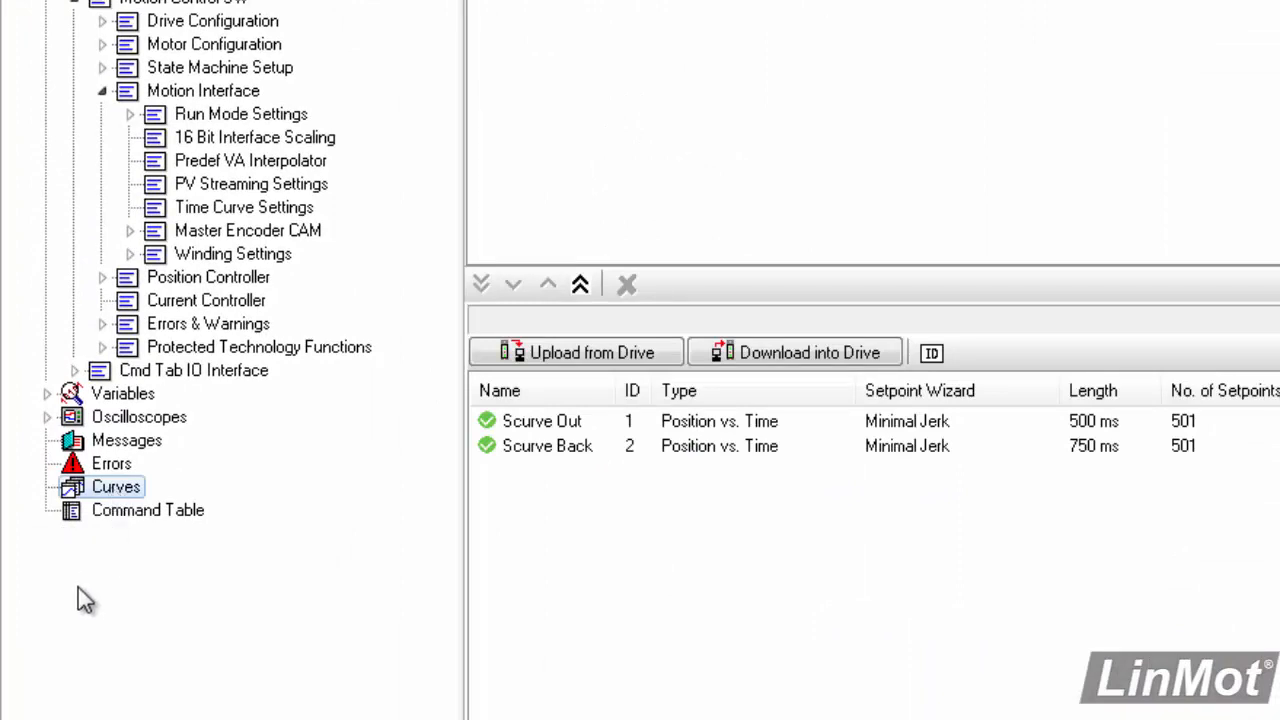
{"action": "mouse_move", "coordinate": [525, 445]}
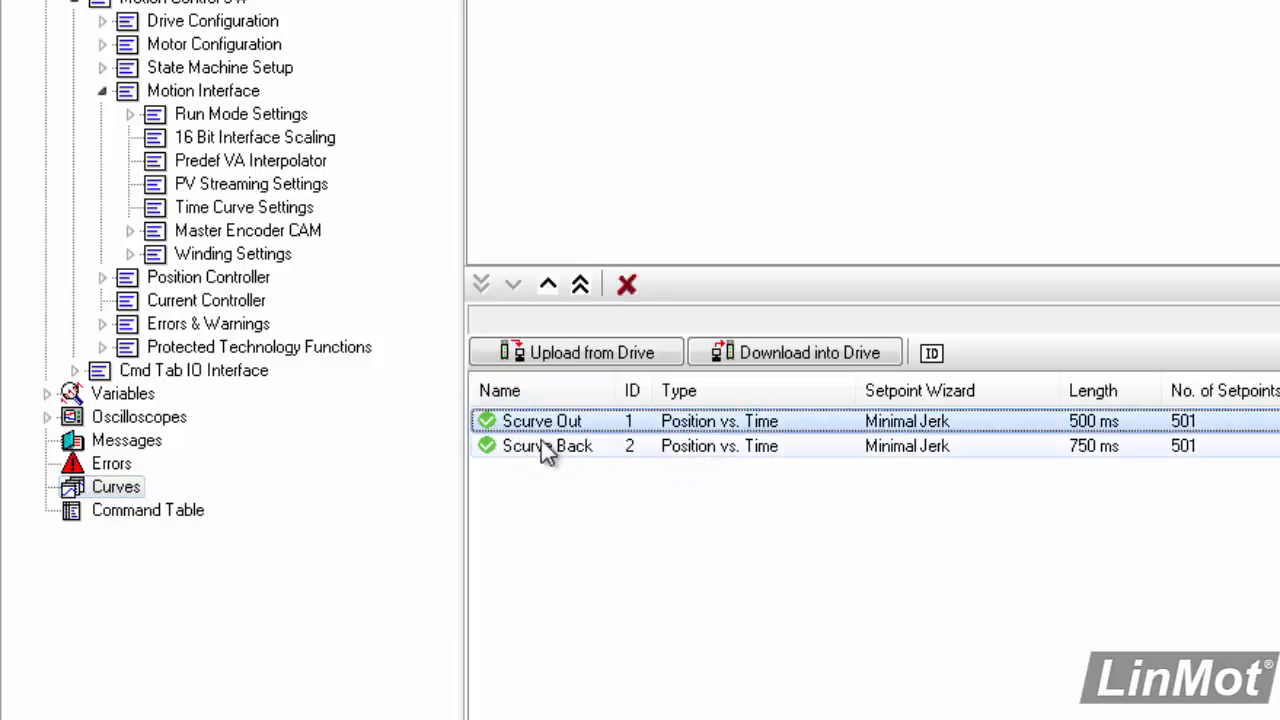
{"action": "mouse_move", "coordinate": [547, 445]}
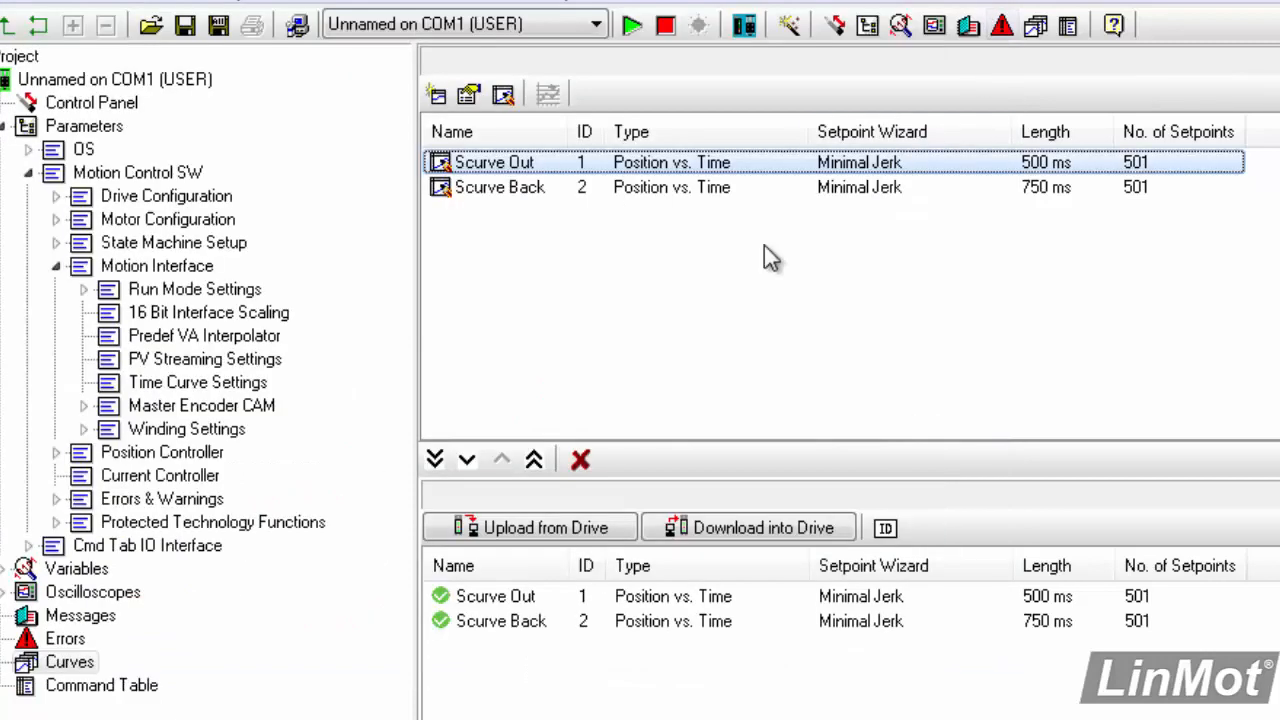
Preview Scurve Back's 75-to-0 mm plot, then select Scurve Out and Scurve Back together
{"action": "double_click", "coordinate": [494, 162]}
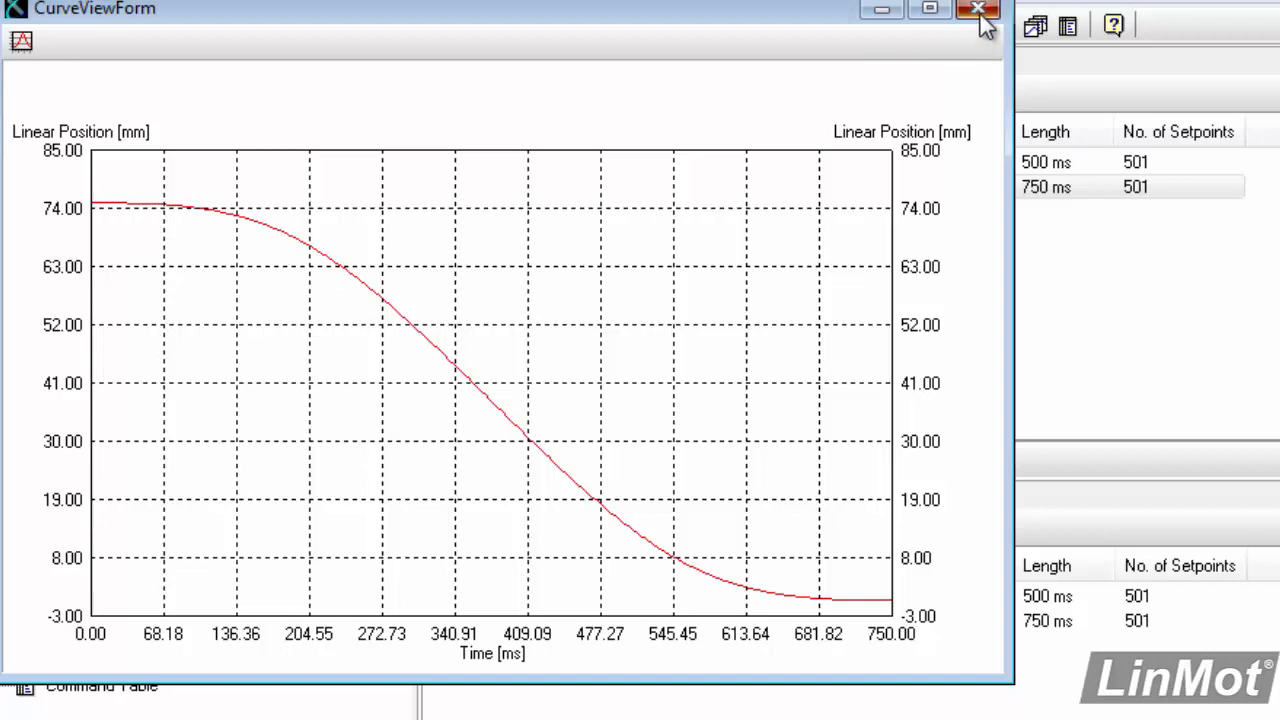
{"action": "left_click", "coordinate": [978, 10]}
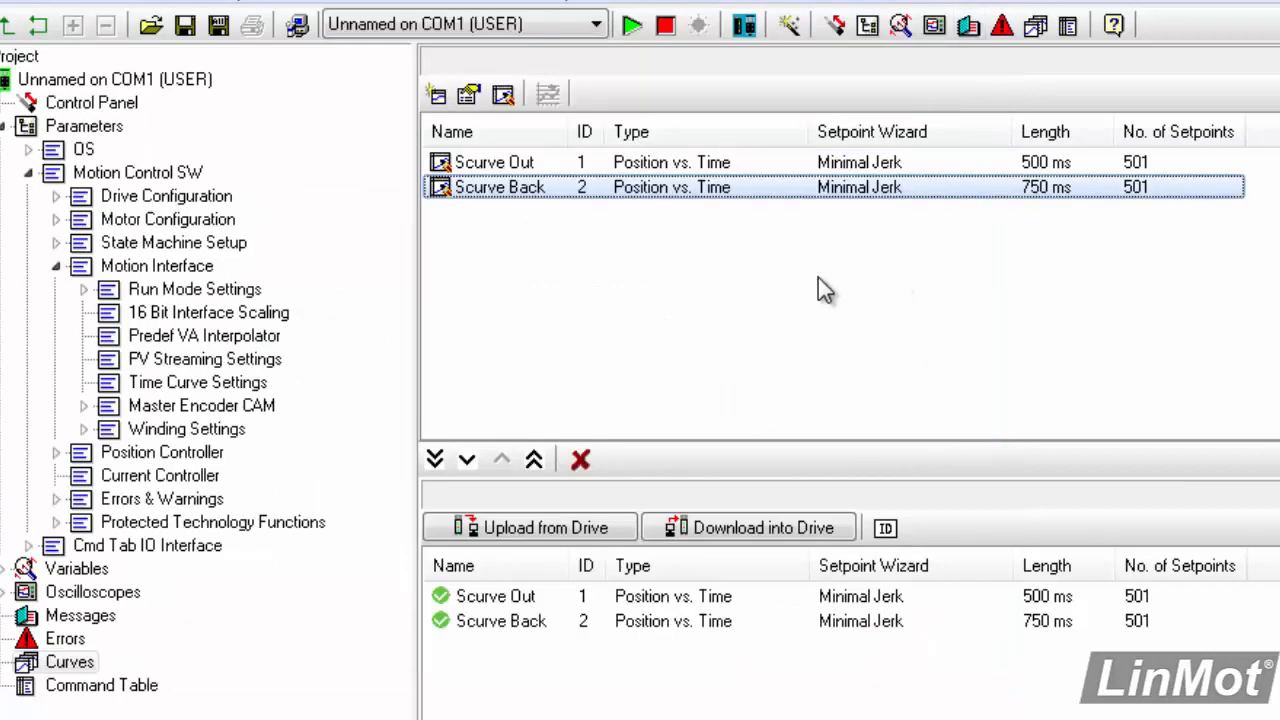
{"action": "mouse_move", "coordinate": [738, 318]}
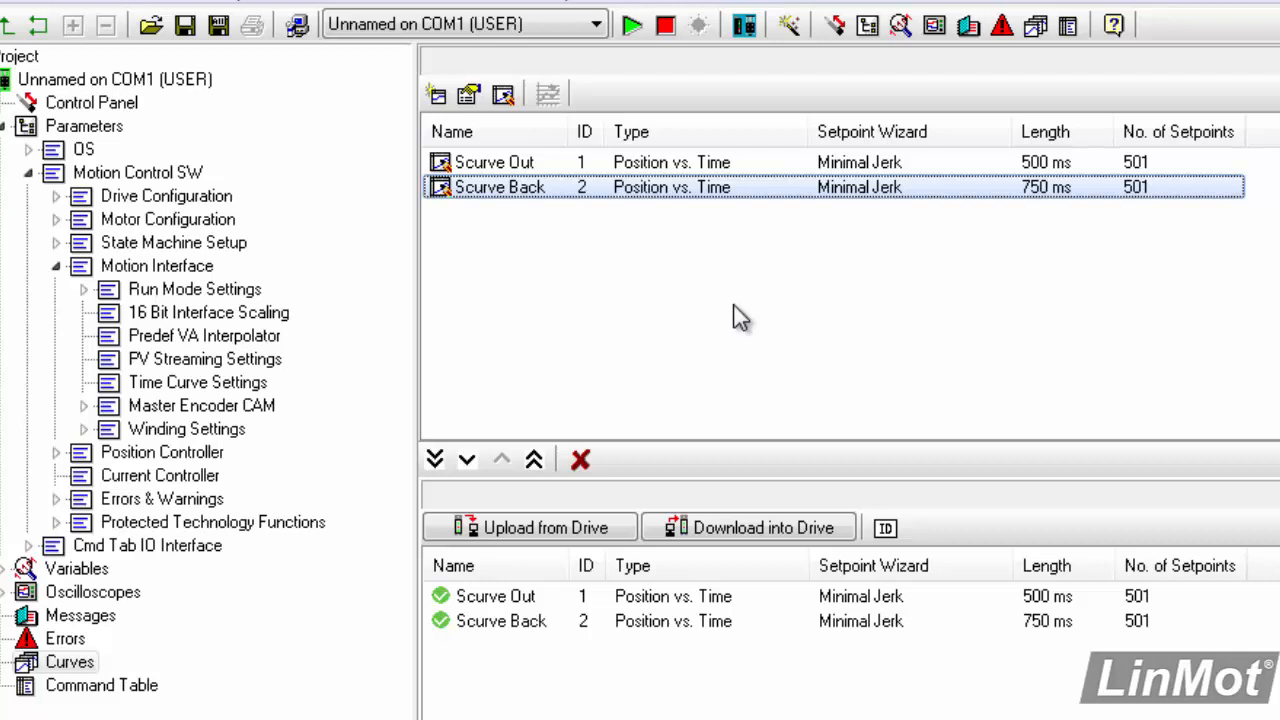
{"action": "mouse_move", "coordinate": [530, 190]}
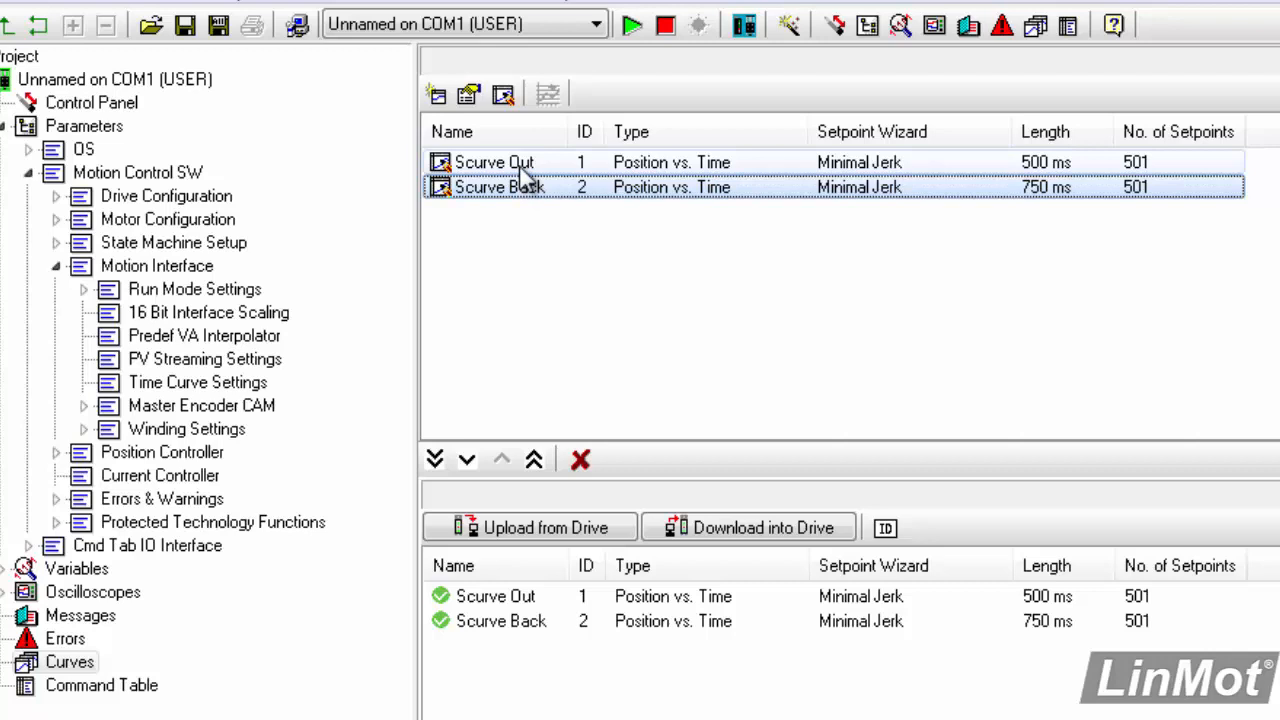
{"action": "left_click", "coordinate": [493, 162]}
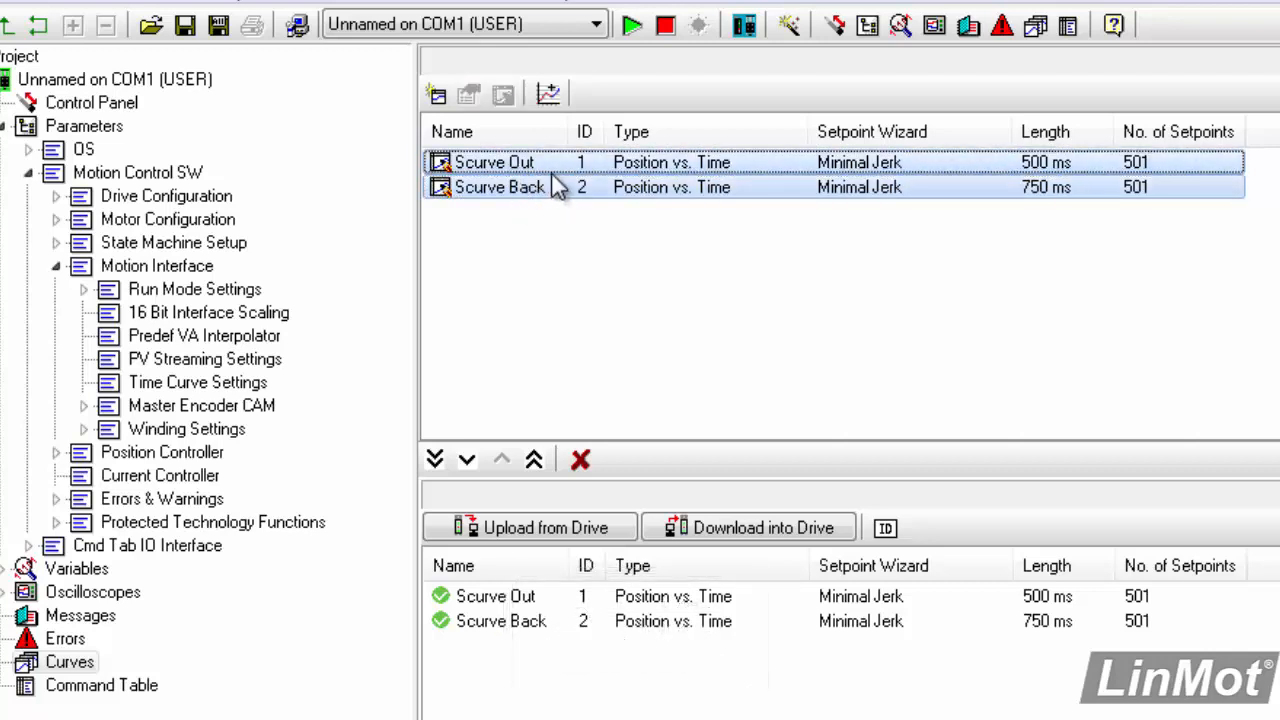
{"action": "mouse_move", "coordinate": [530, 245]}
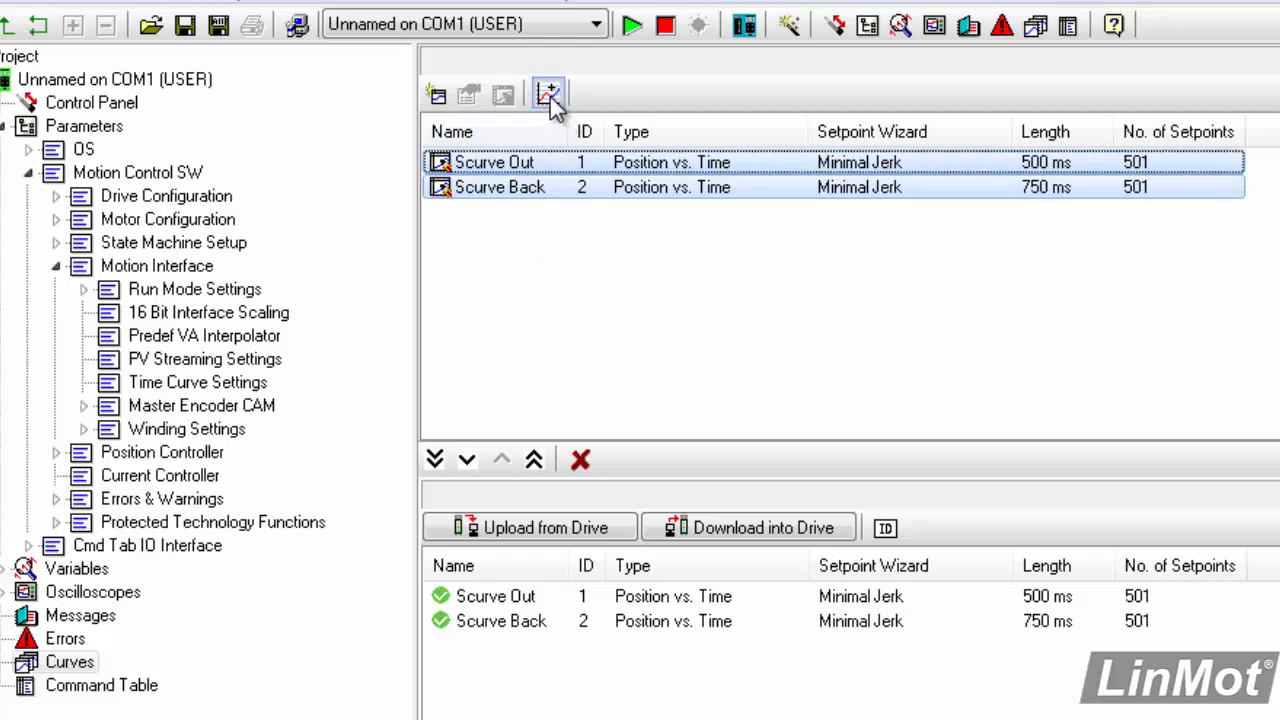
Join the selected curves into ID 3 'Scurve Out Back', 1250 ms with 1251 setpoints
{"action": "left_click", "coordinate": [548, 93]}
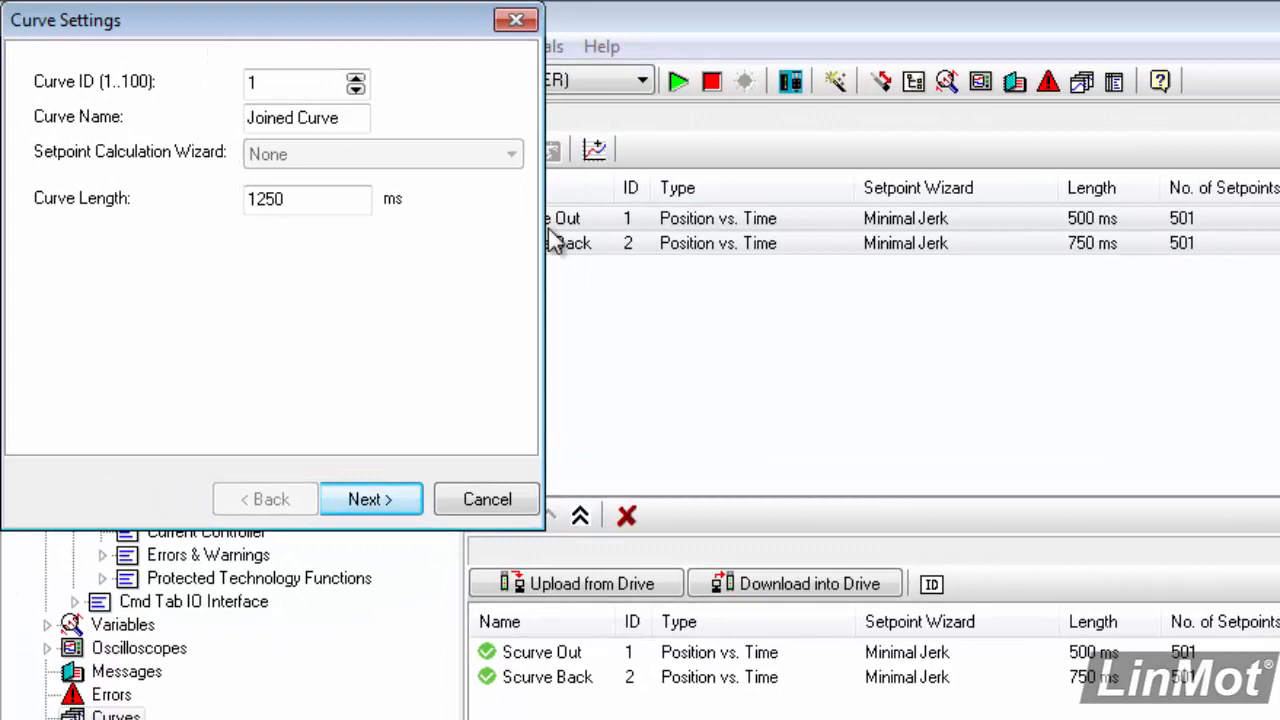
{"action": "left_click", "coordinate": [356, 76]}
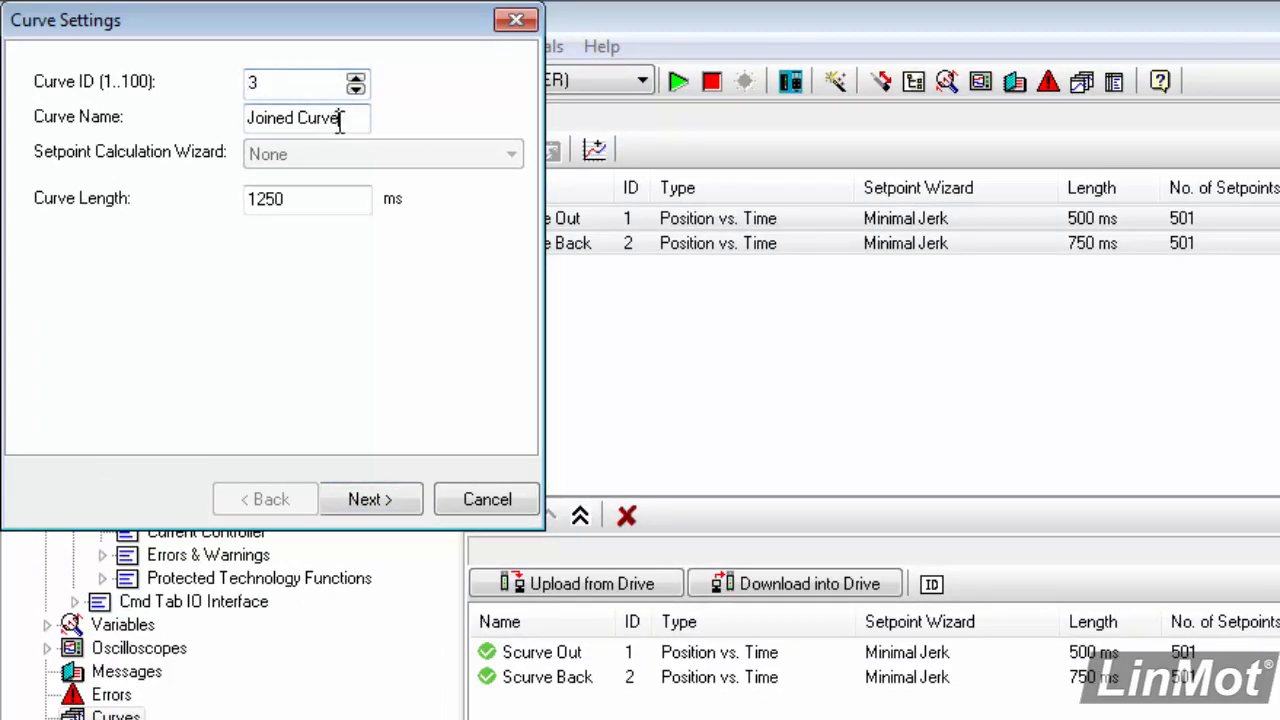
{"action": "triple_click", "coordinate": [307, 117]}
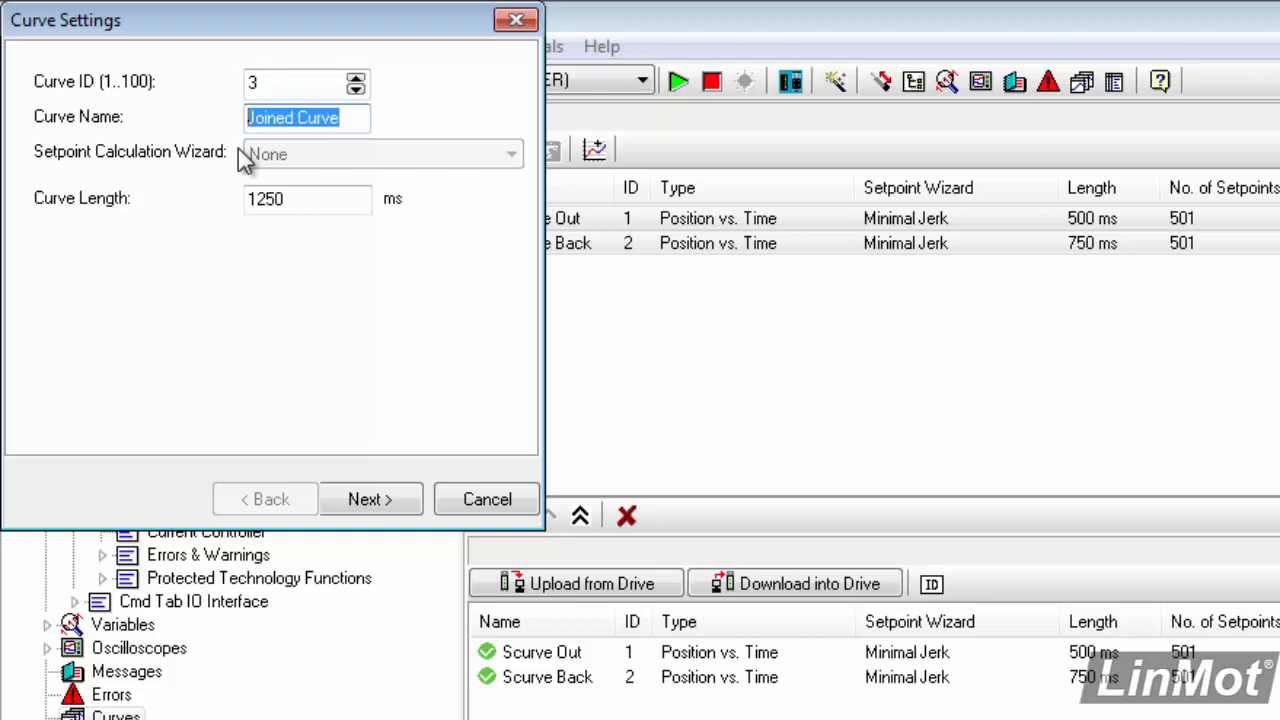
{"action": "type", "text": "Scur"}
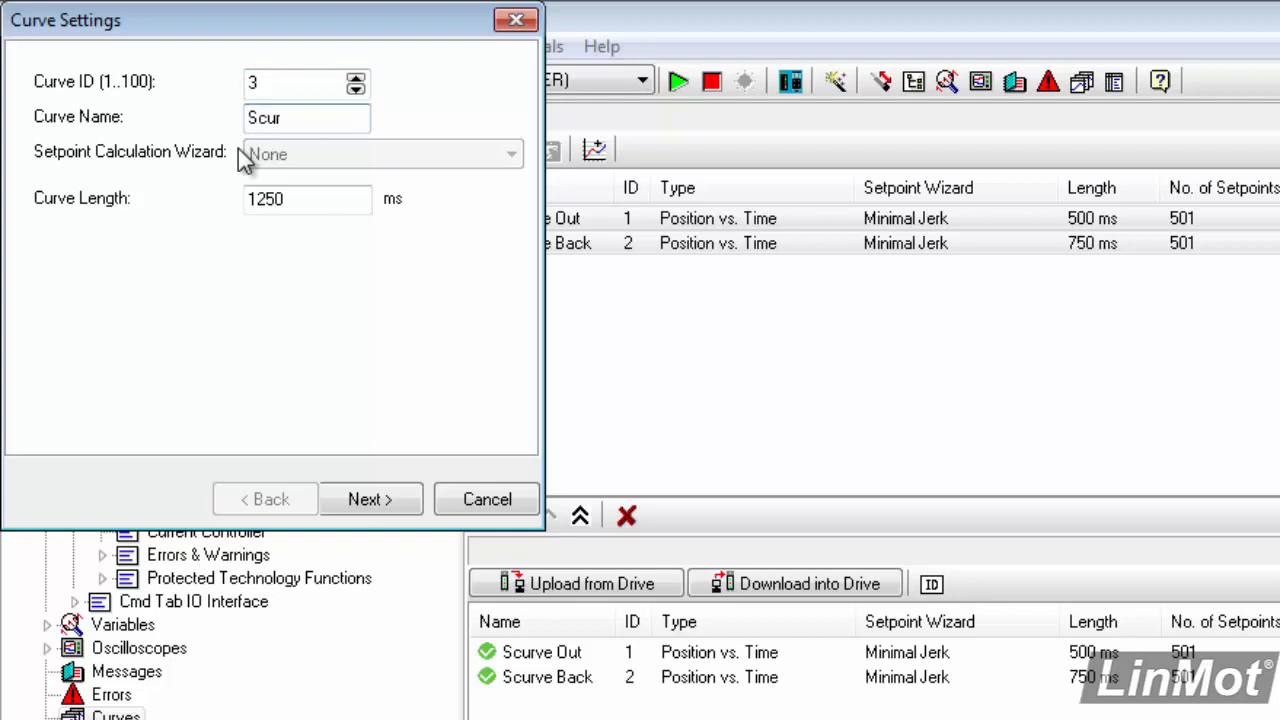
{"action": "type", "text": "ve O"}
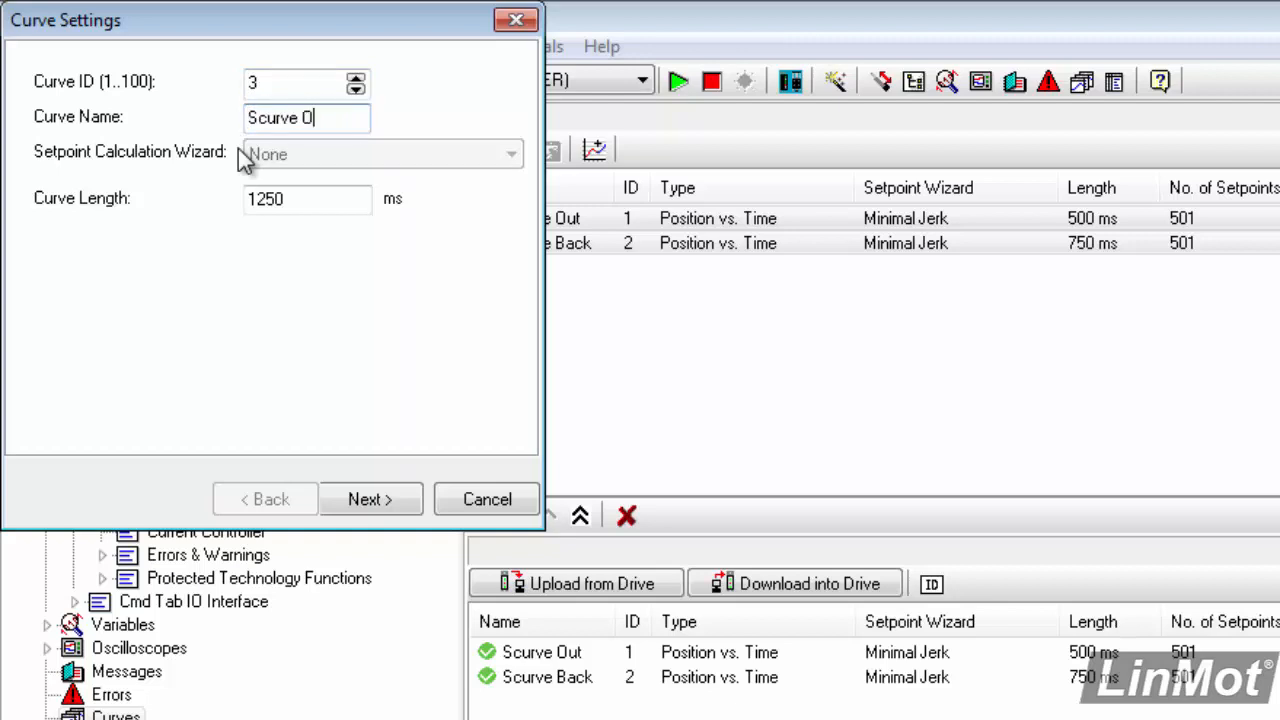
{"action": "type", "text": "ut Ba"}
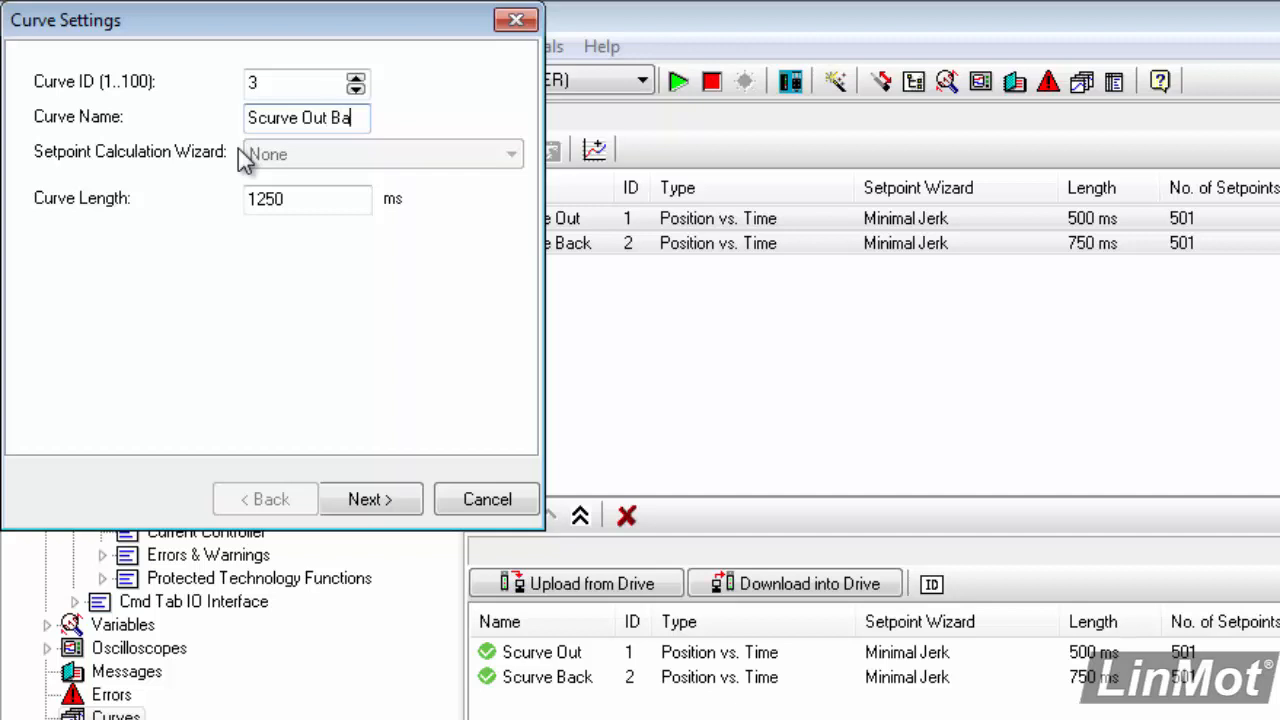
{"action": "type", "text": "ck"}
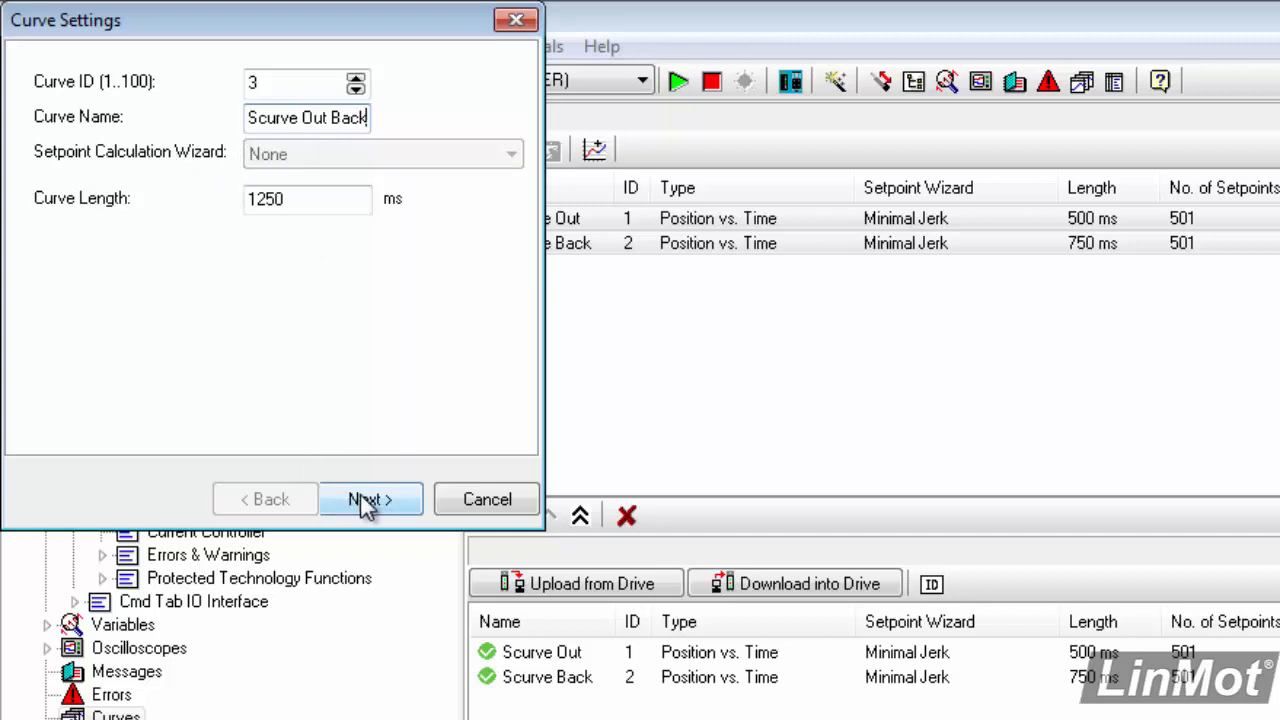
{"action": "left_click", "coordinate": [370, 499]}
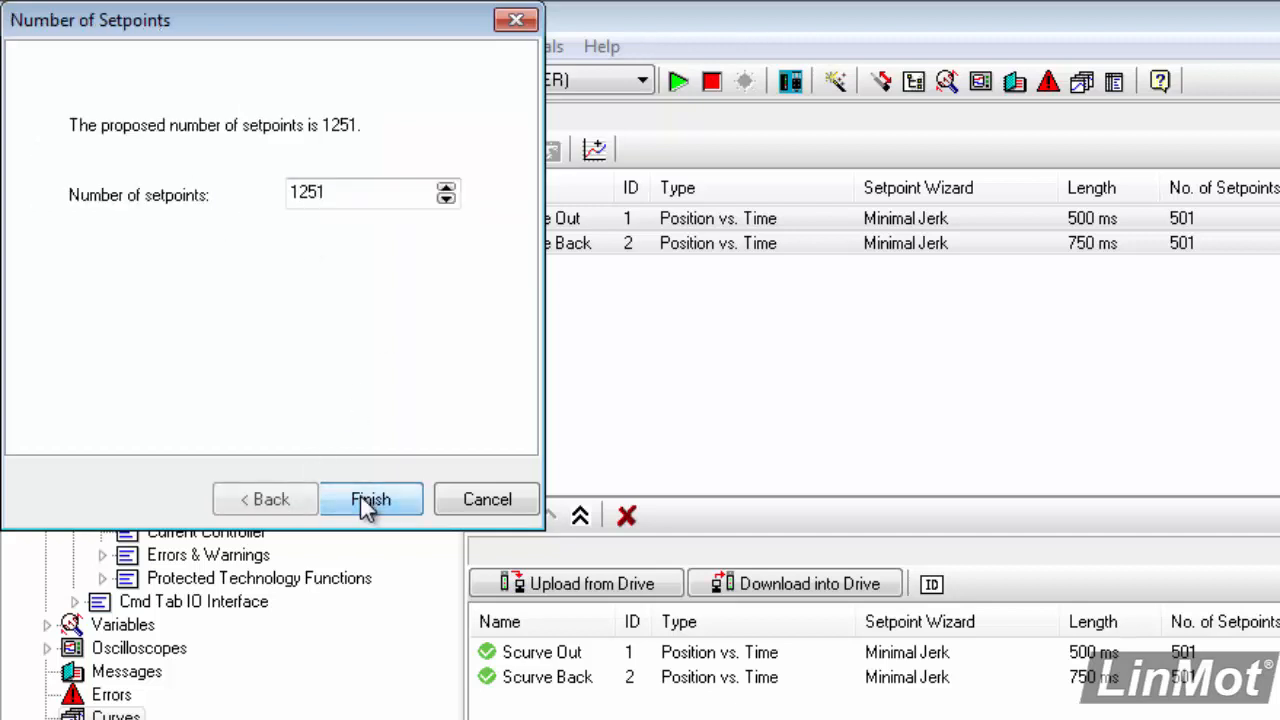
{"action": "mouse_move", "coordinate": [370, 230]}
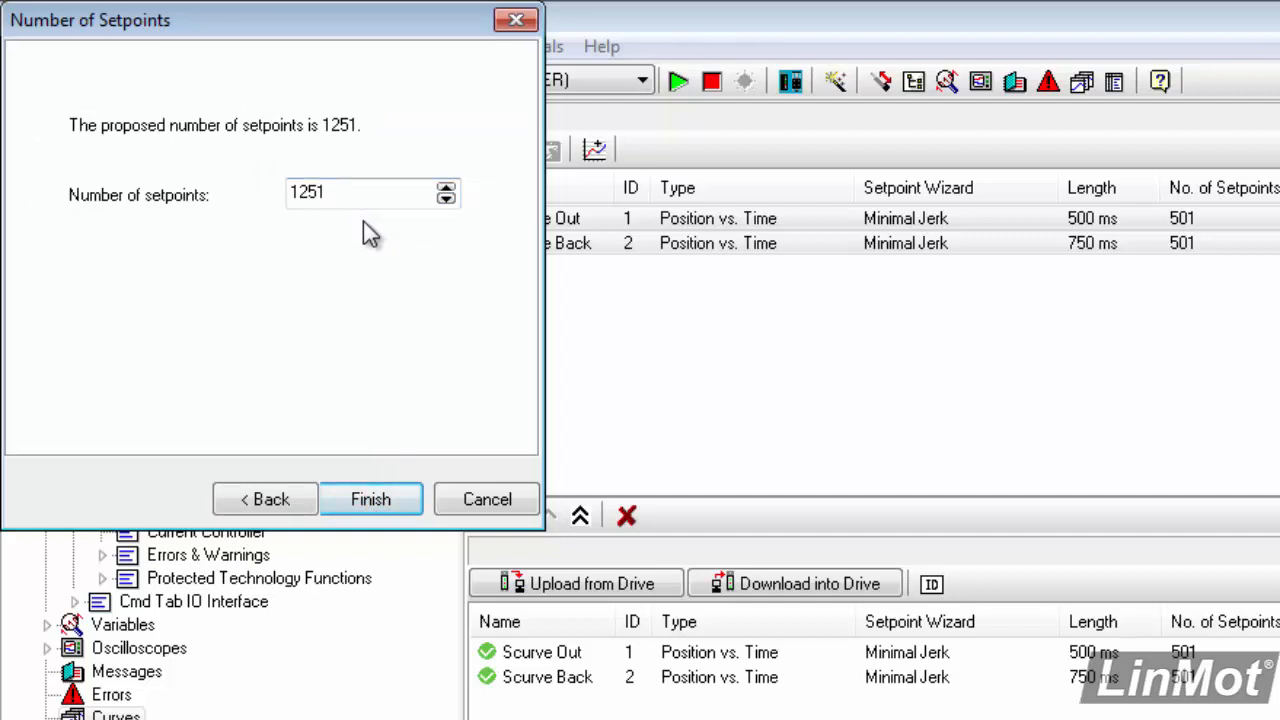
{"action": "mouse_move", "coordinate": [370, 499]}
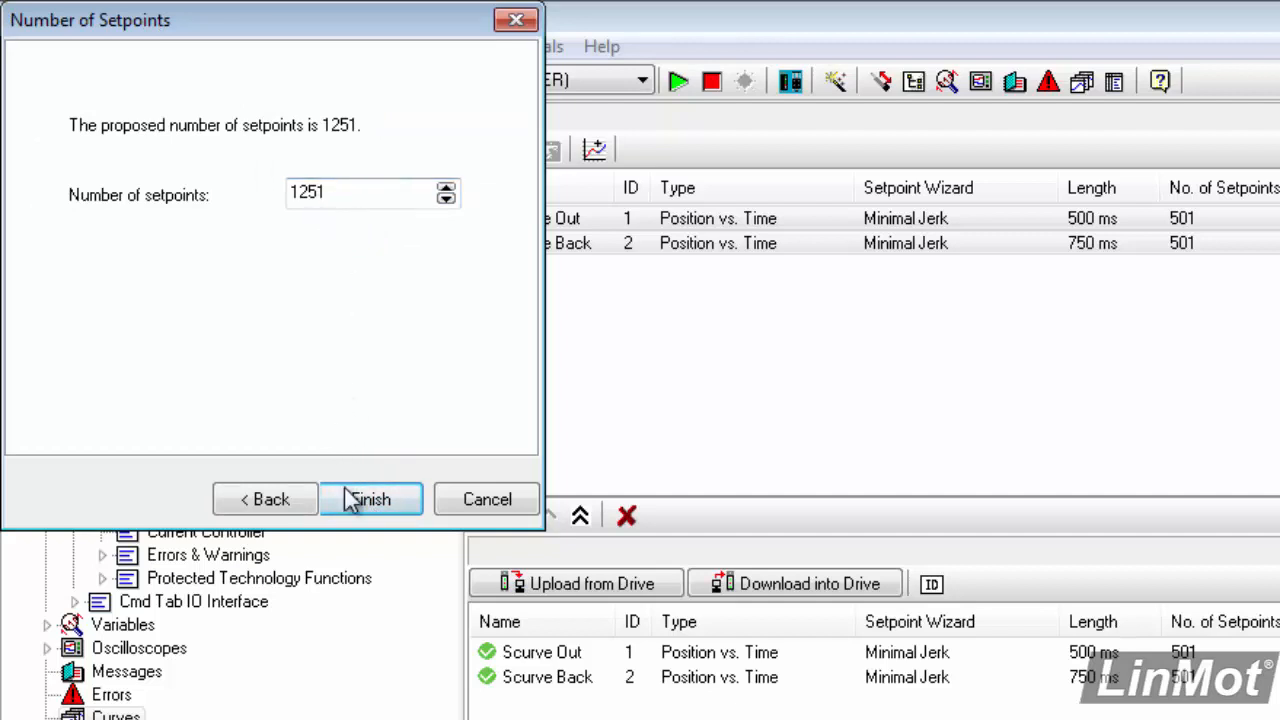
{"action": "left_click", "coordinate": [371, 499]}
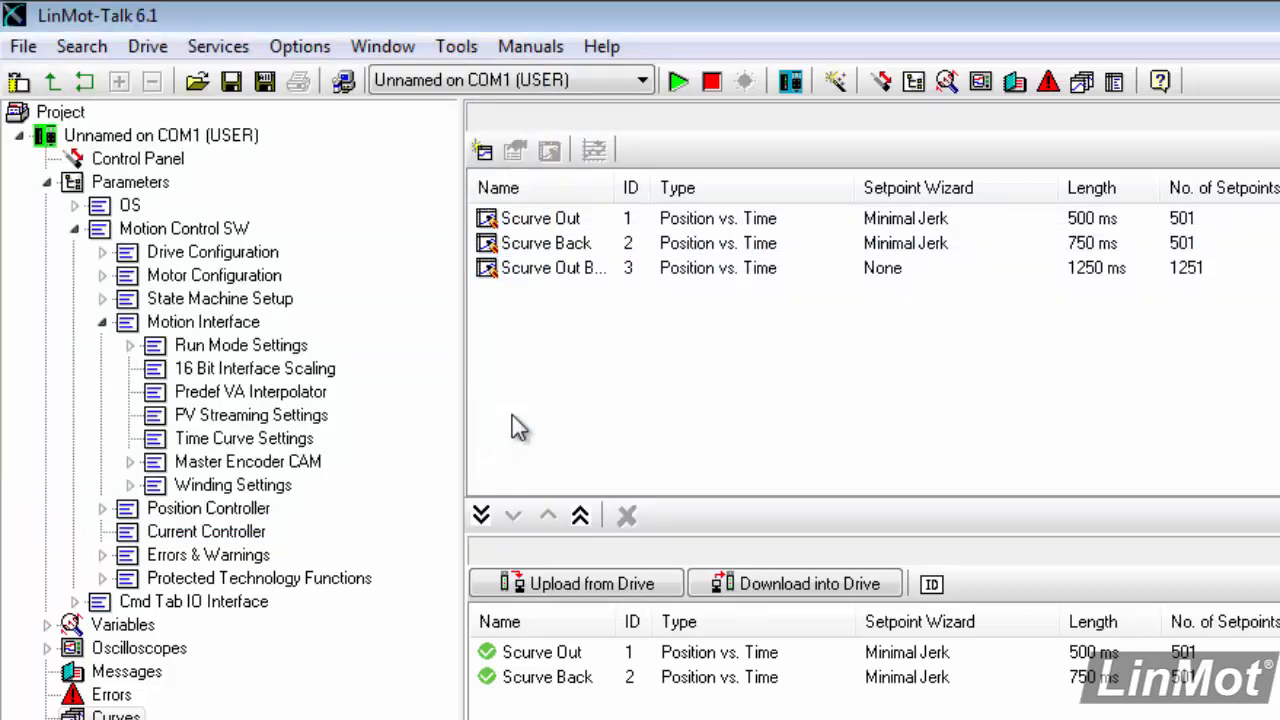
View Scurve Out Back's plot rising to 75 mm and returning over 1250 ms, then close it
{"action": "double_click", "coordinate": [555, 267]}
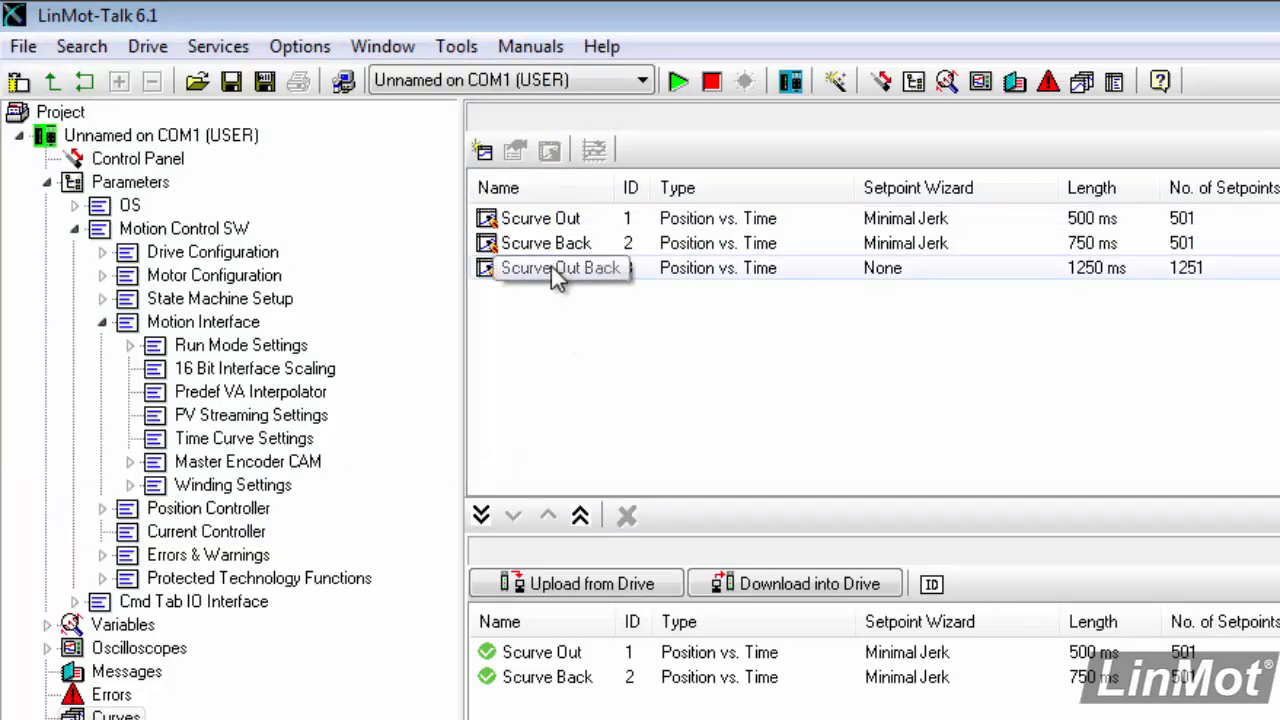
{"action": "double_click", "coordinate": [560, 267]}
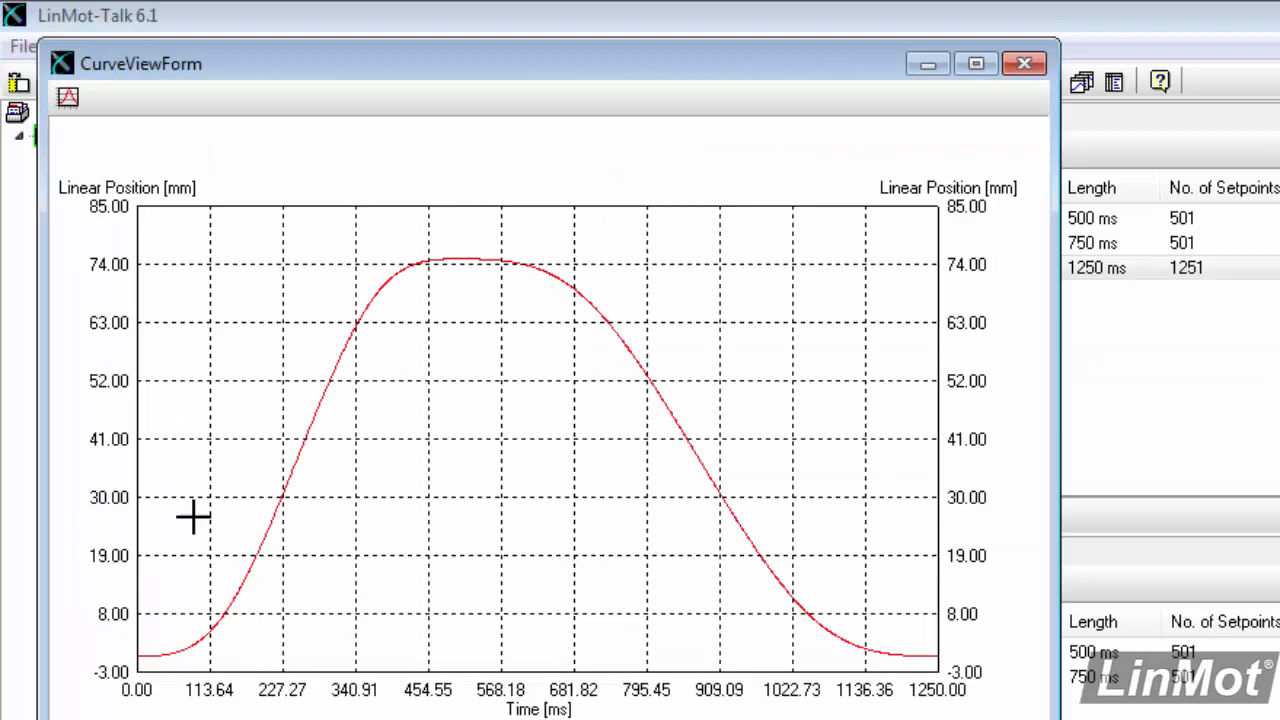
{"action": "mouse_move", "coordinate": [1000, 475]}
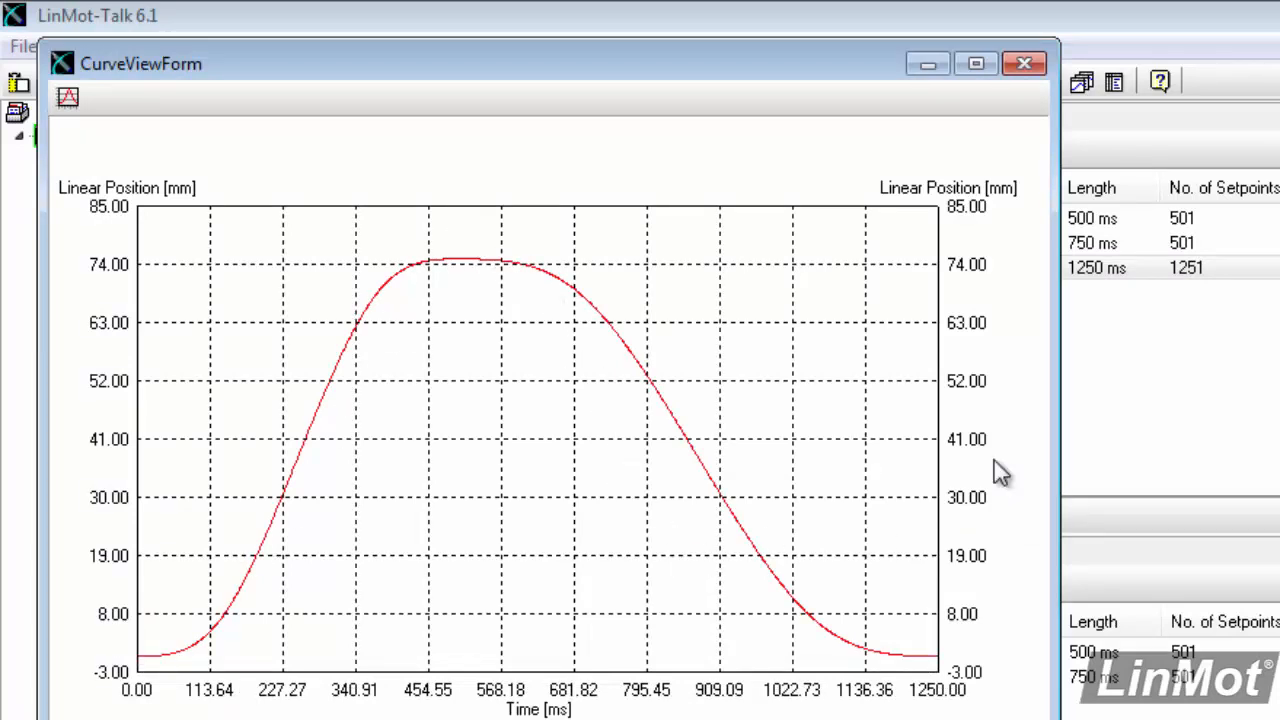
{"action": "left_click", "coordinate": [1024, 63]}
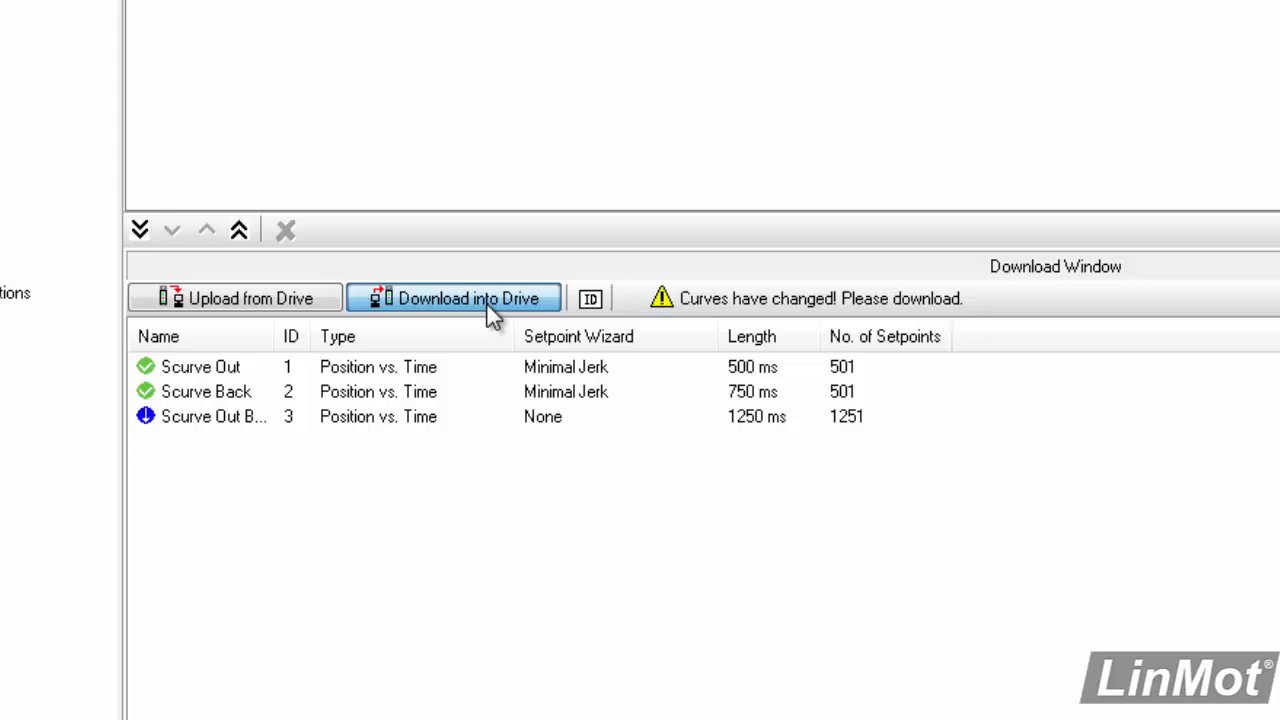
Download the three curves into the drive, accepting the warning about overwriting stored curves
{"action": "left_click", "coordinate": [454, 298]}
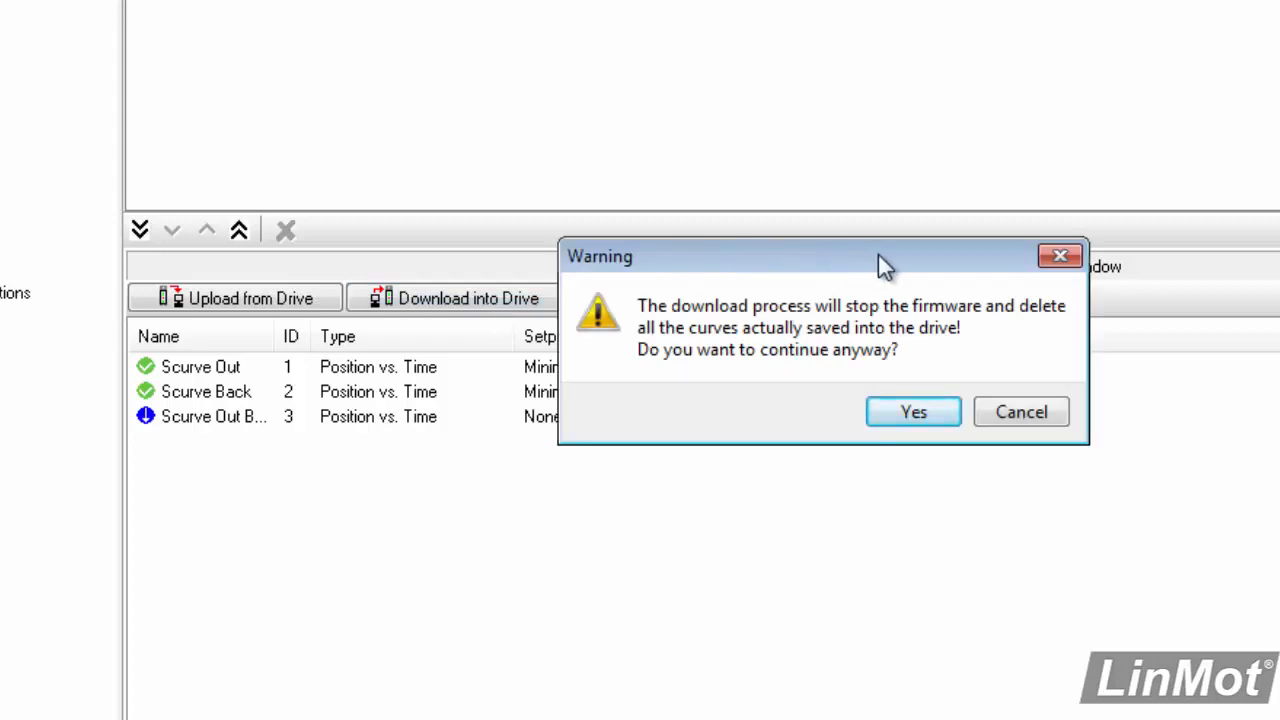
{"action": "mouse_move", "coordinate": [930, 445]}
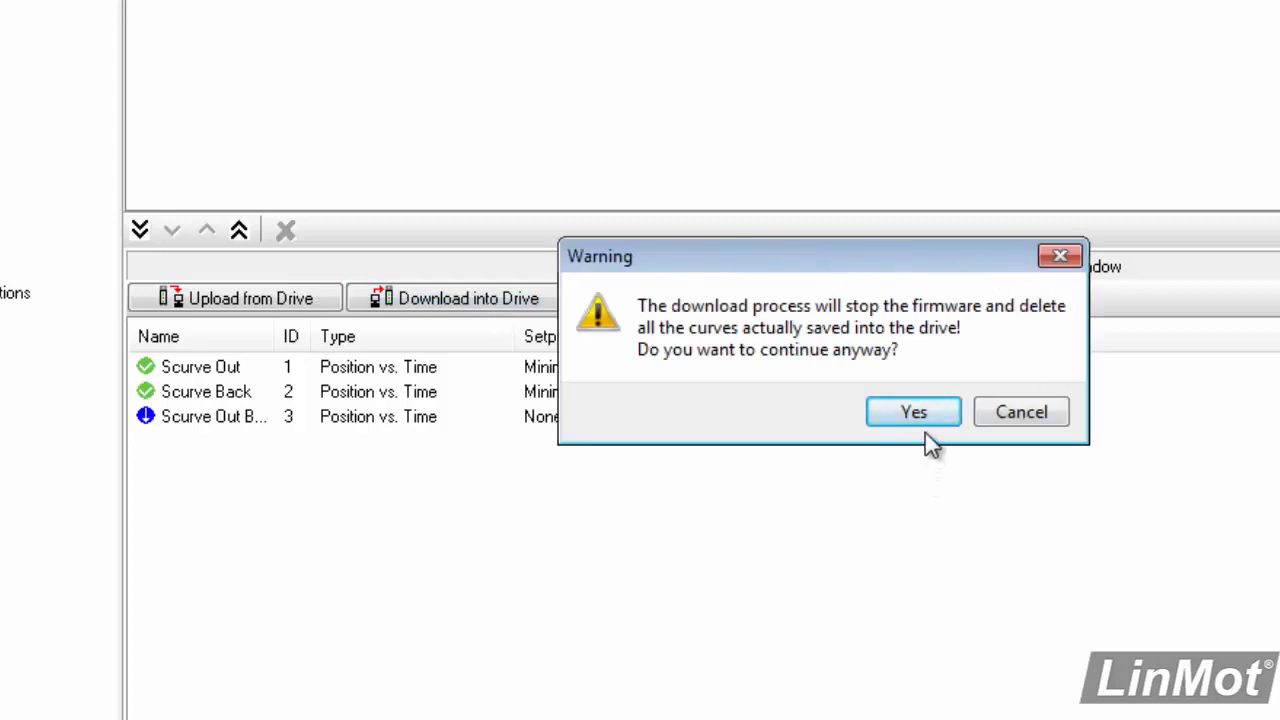
{"action": "left_click", "coordinate": [912, 411]}
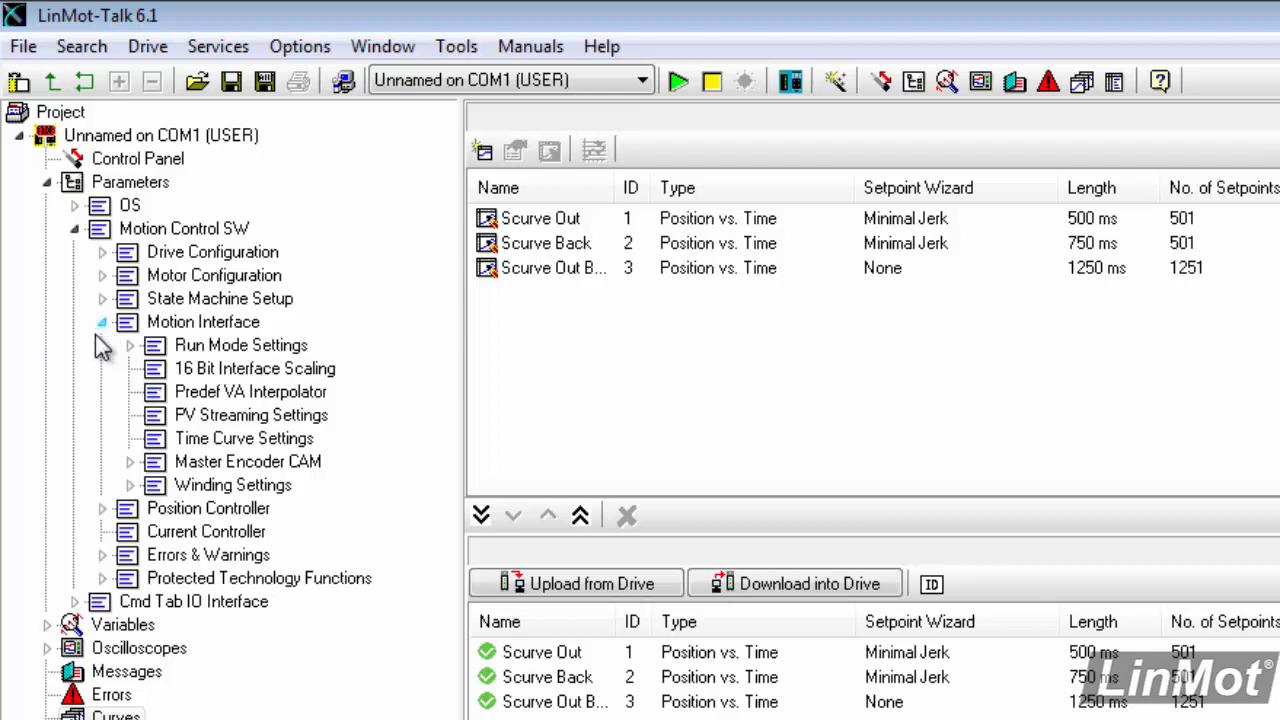
{"action": "left_click", "coordinate": [130, 345]}
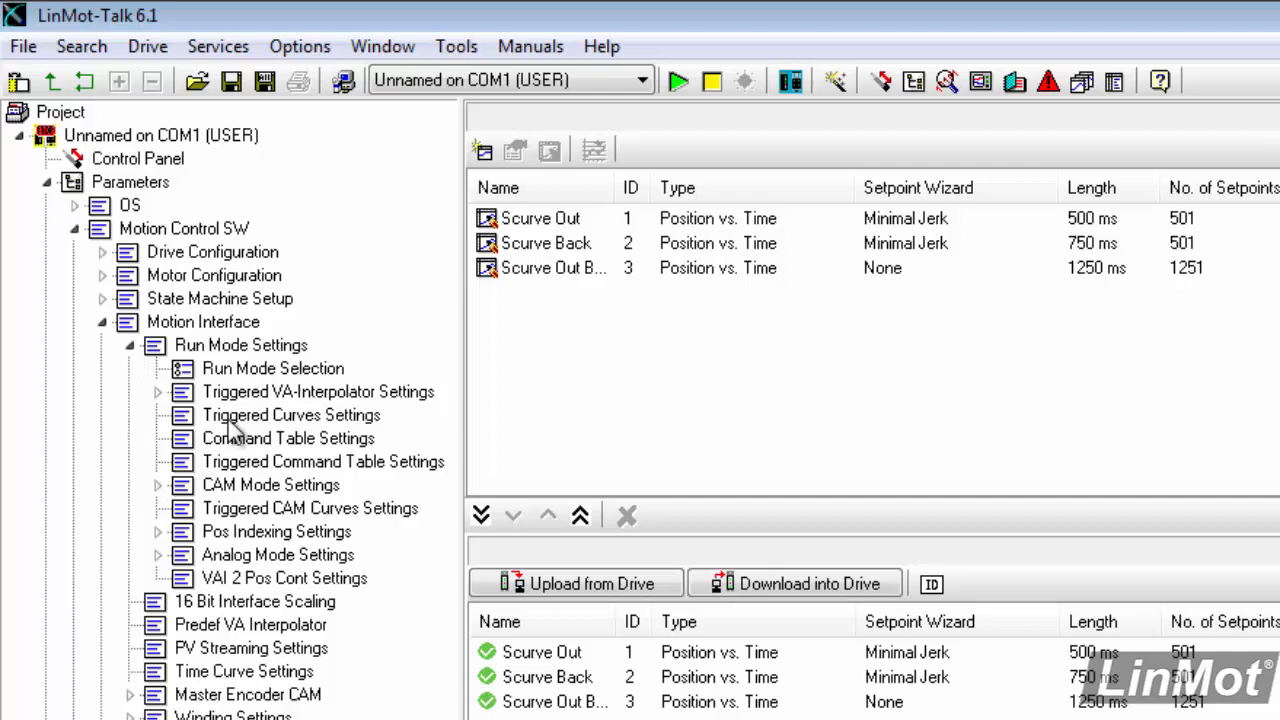
Set Triggered Curves Settings to Rise Curve ID 3 and Fall Curve ID 0
{"action": "left_click", "coordinate": [291, 415]}
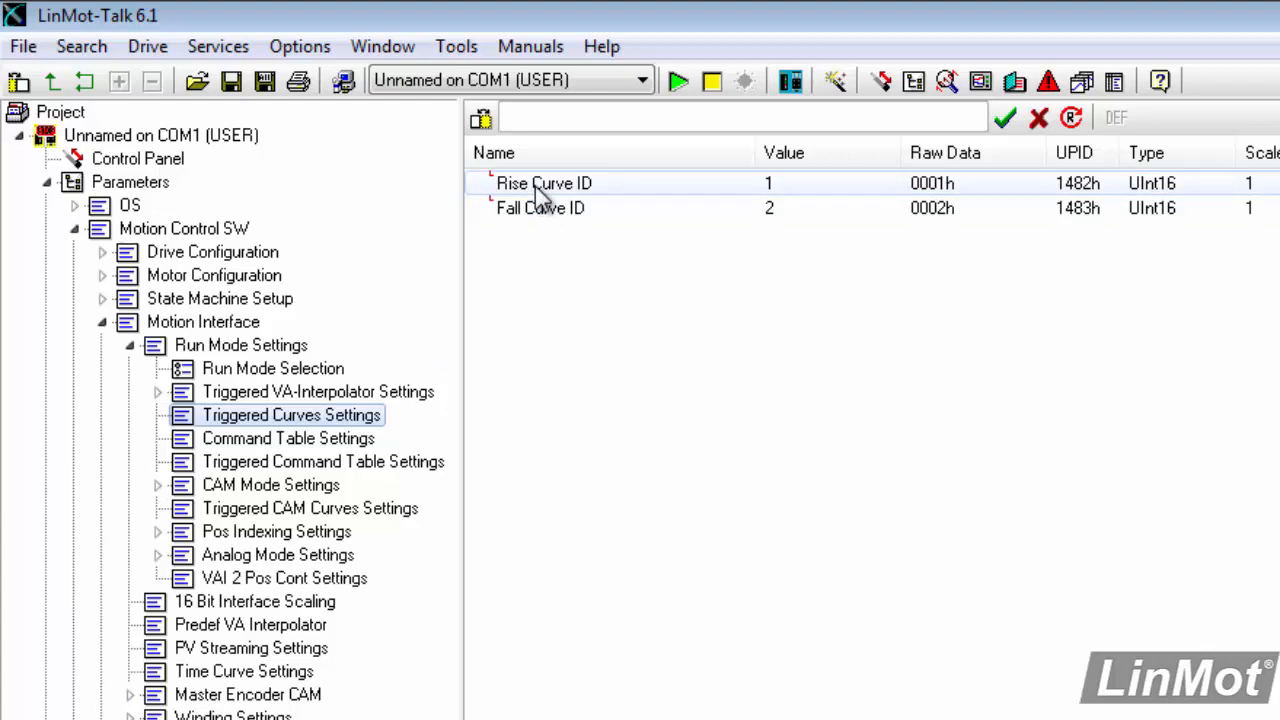
{"action": "left_click", "coordinate": [544, 183]}
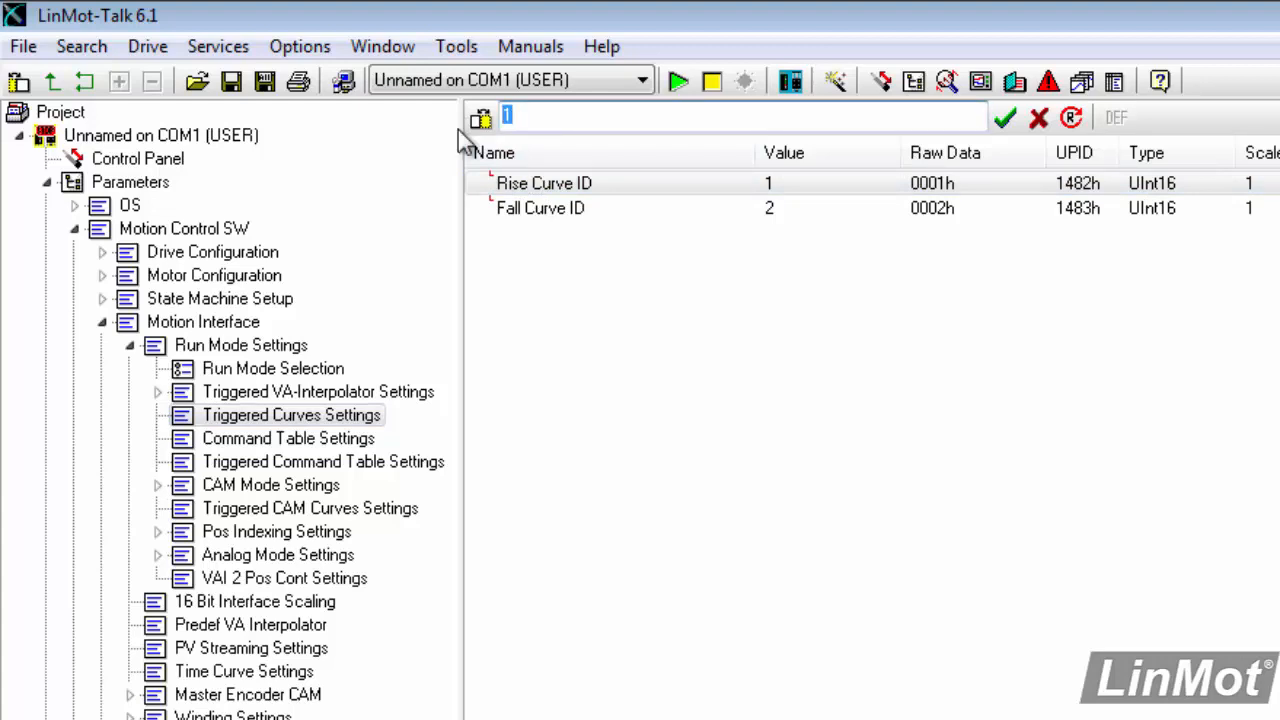
{"action": "type", "text": "3"}
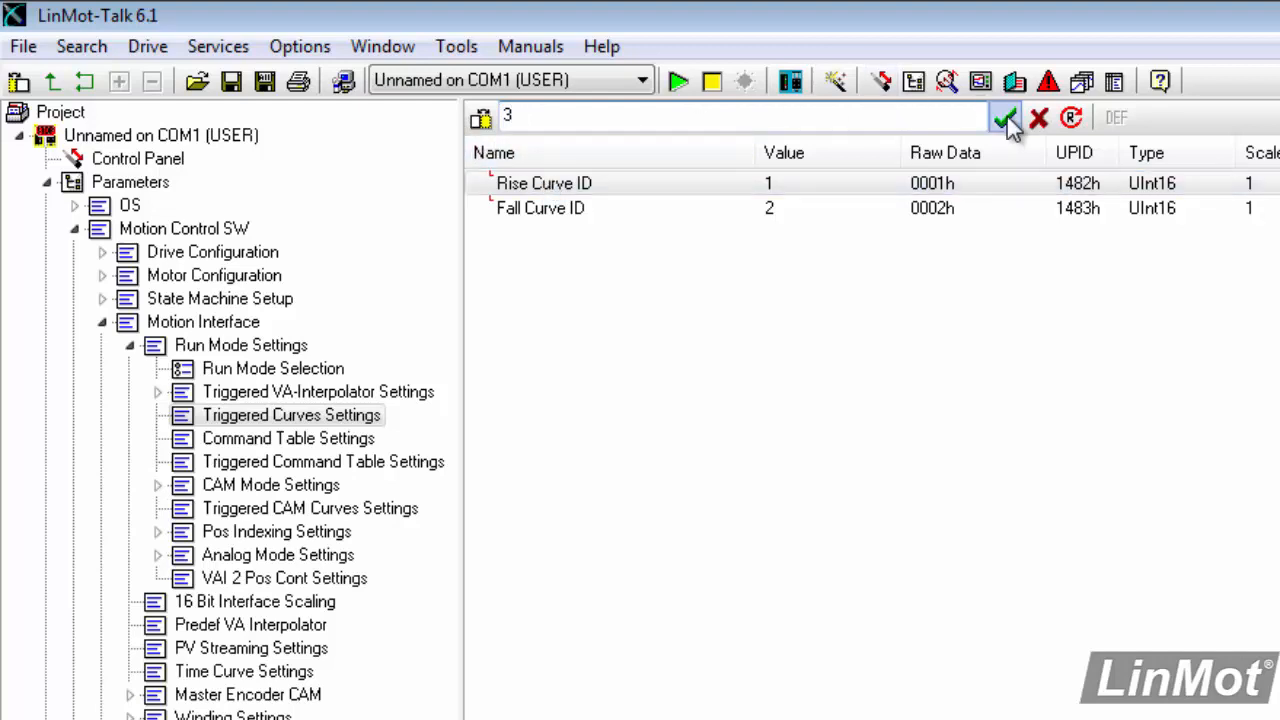
{"action": "left_click", "coordinate": [1006, 118]}
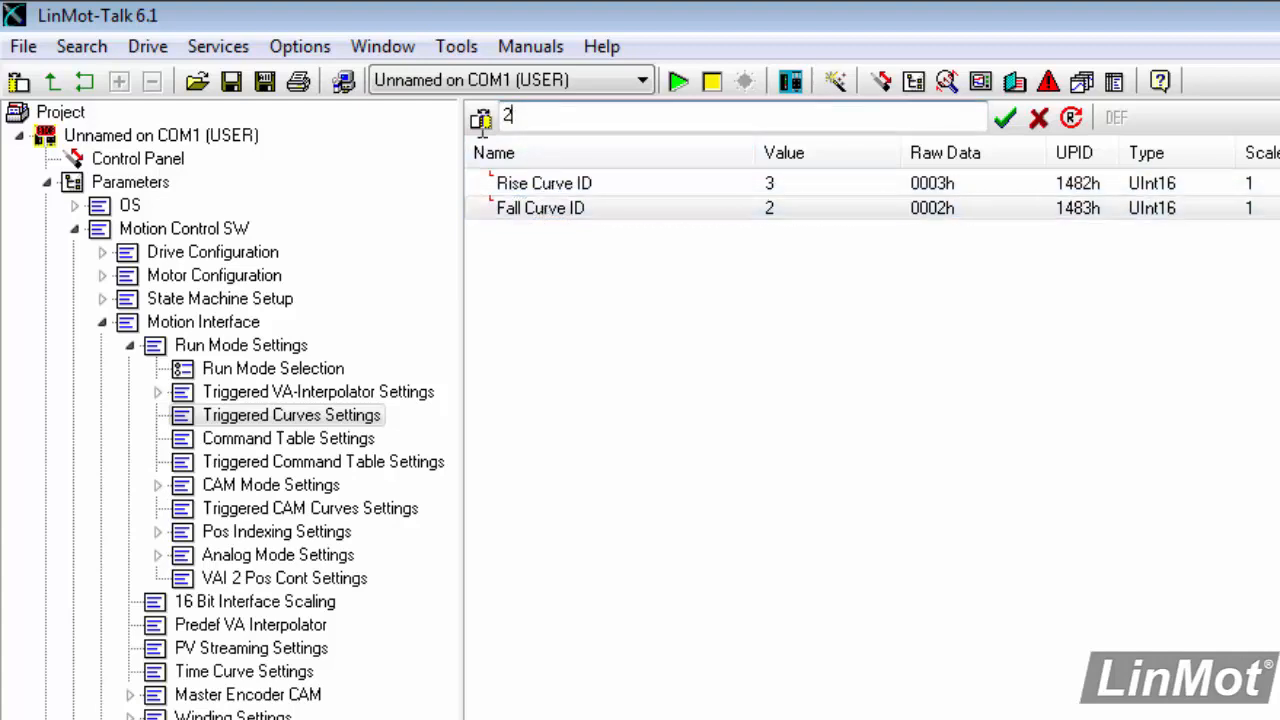
{"action": "type", "text": "0"}
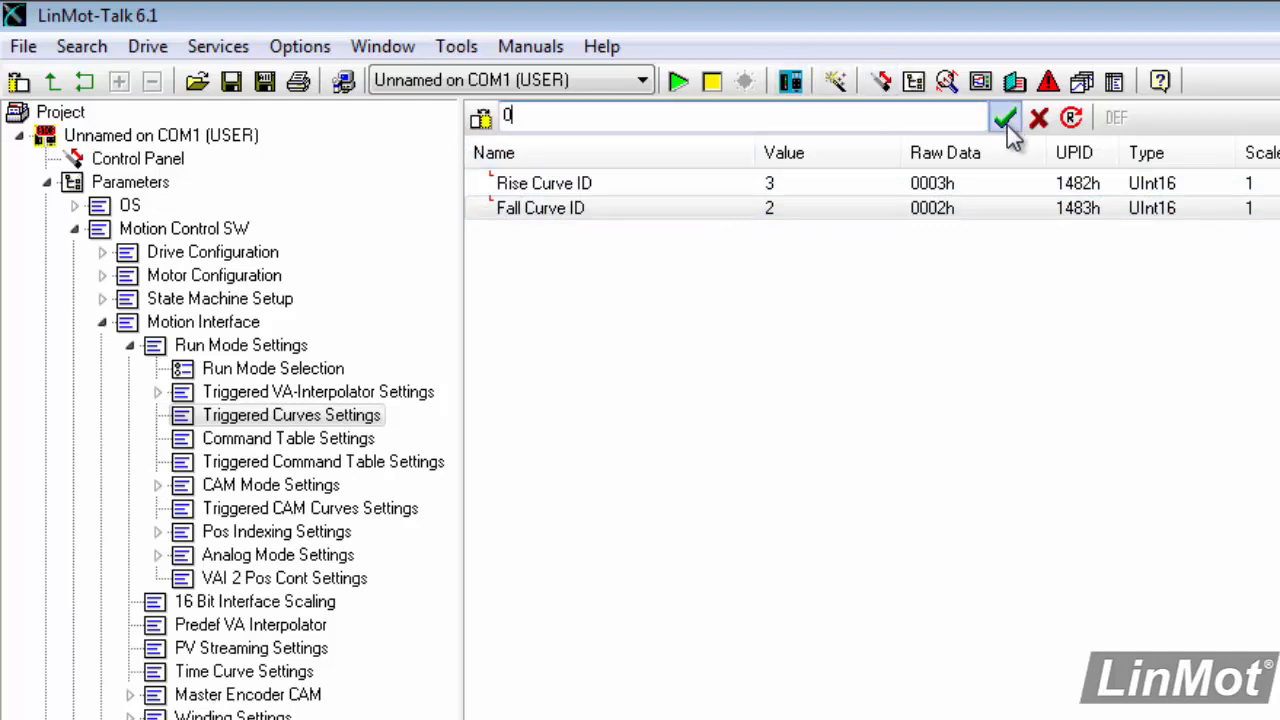
{"action": "left_click", "coordinate": [1006, 117]}
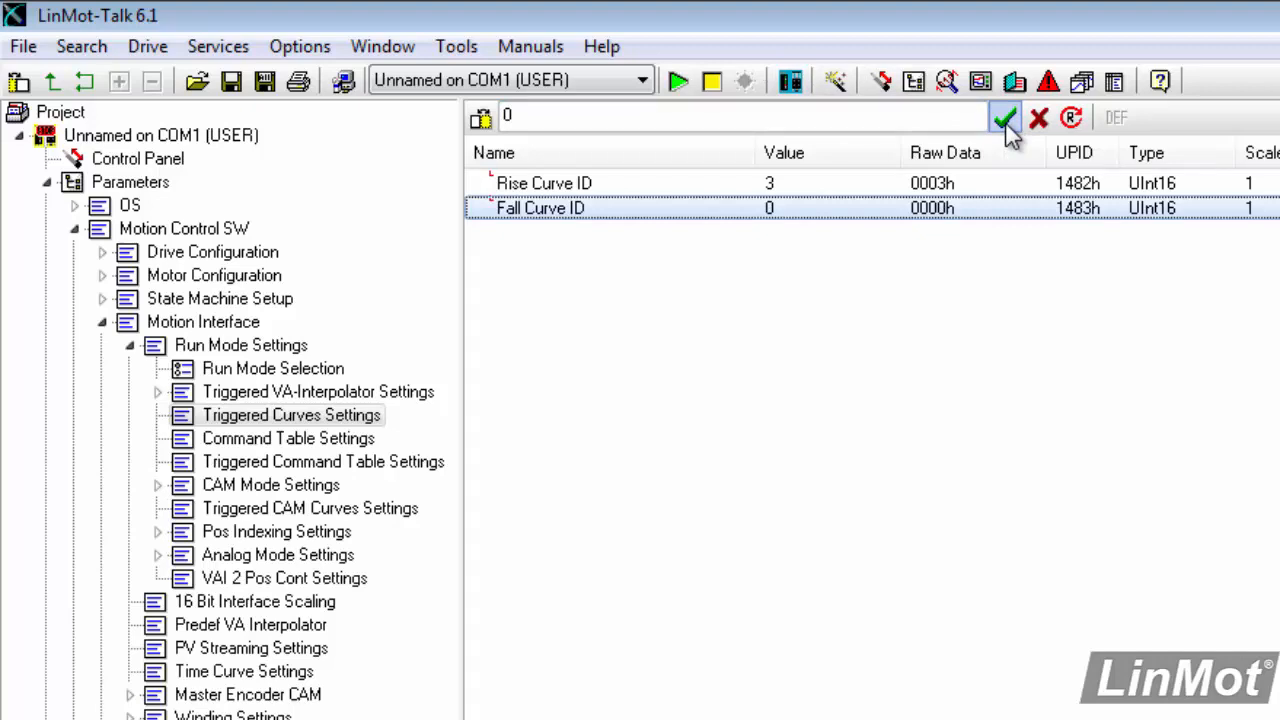
{"action": "mouse_move", "coordinate": [620, 400]}
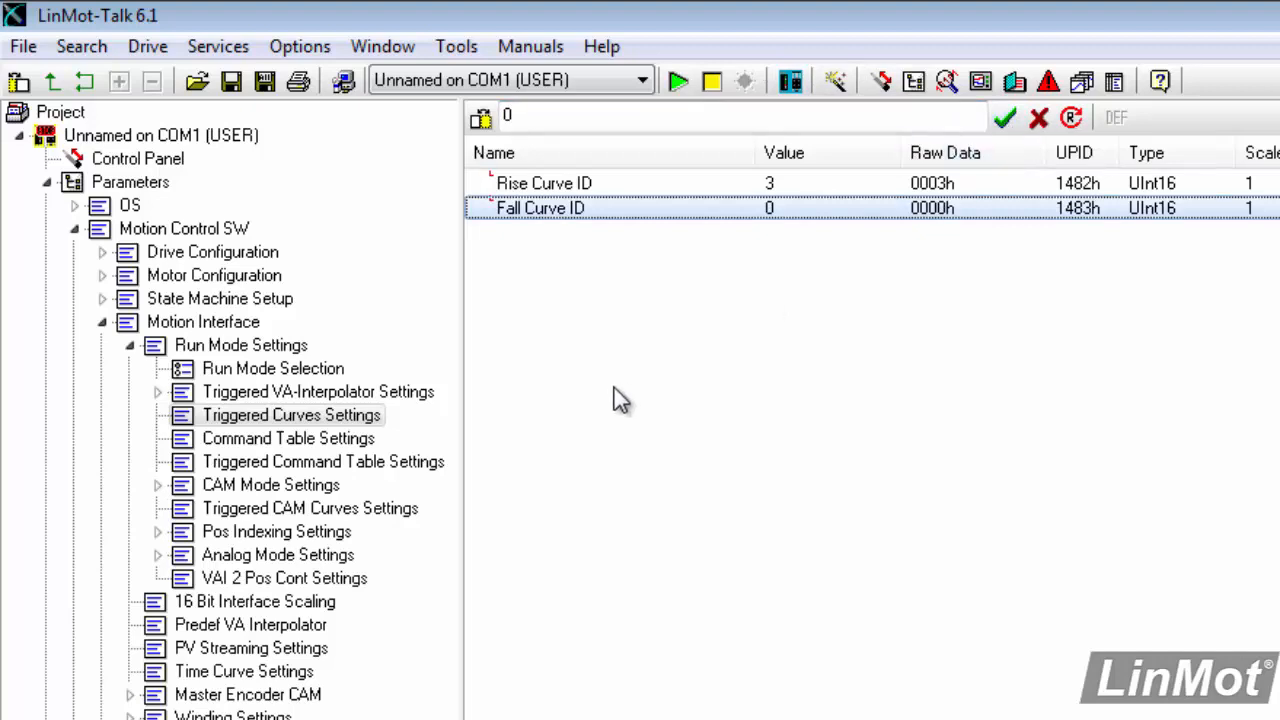
{"action": "mouse_move", "coordinate": [170, 170]}
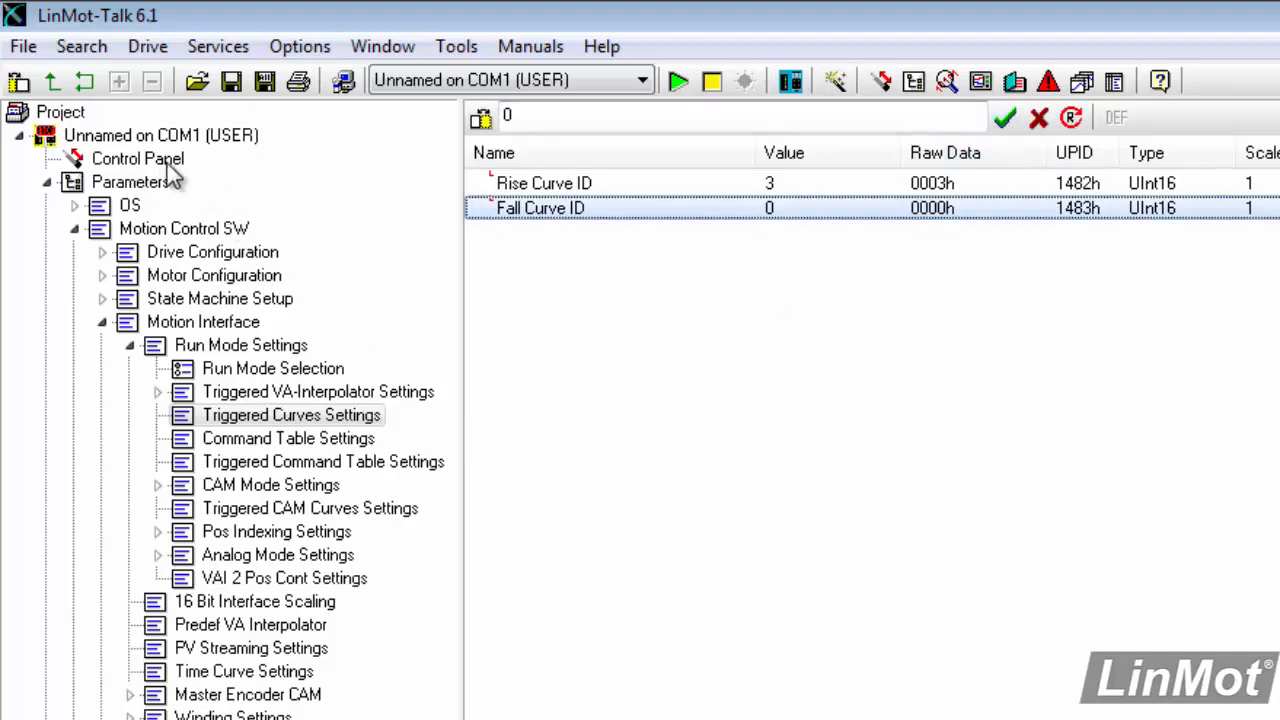
In the Control Panel, switch the drive on to Operation Enabled and force the Home override bit
{"action": "left_click", "coordinate": [137, 158]}
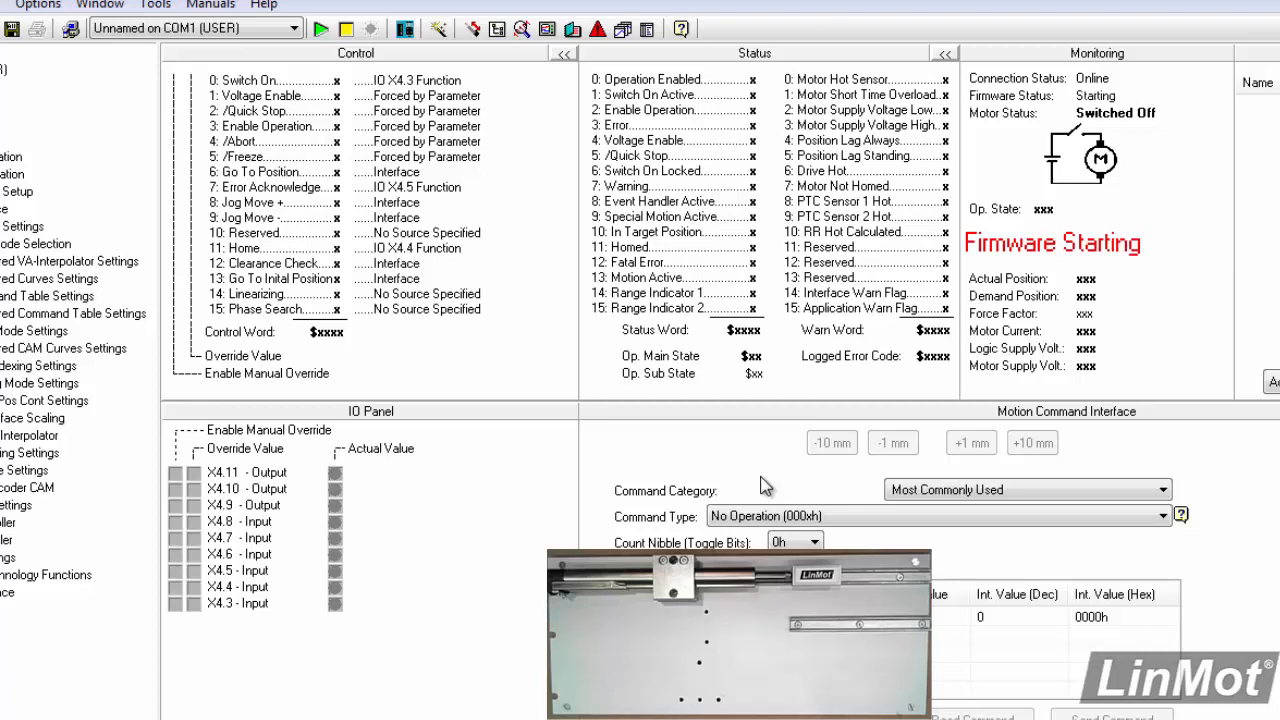
{"action": "left_click", "coordinate": [345, 28]}
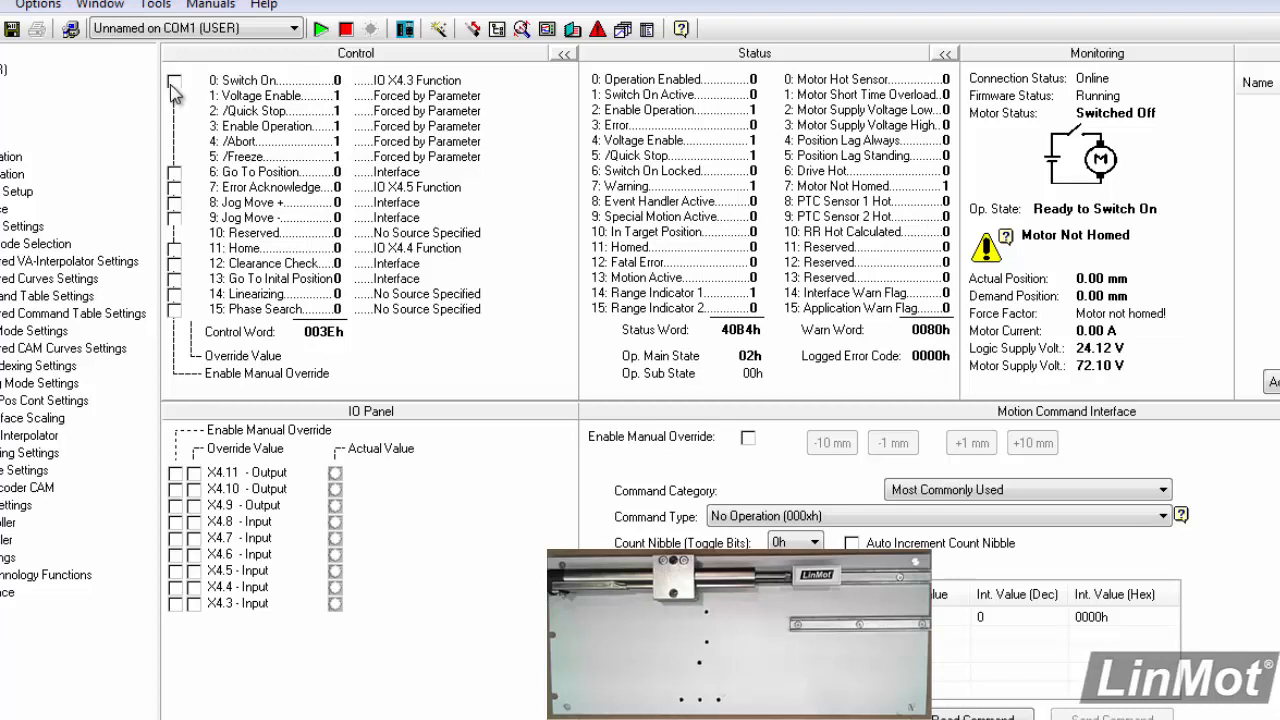
{"action": "left_click", "coordinate": [173, 80]}
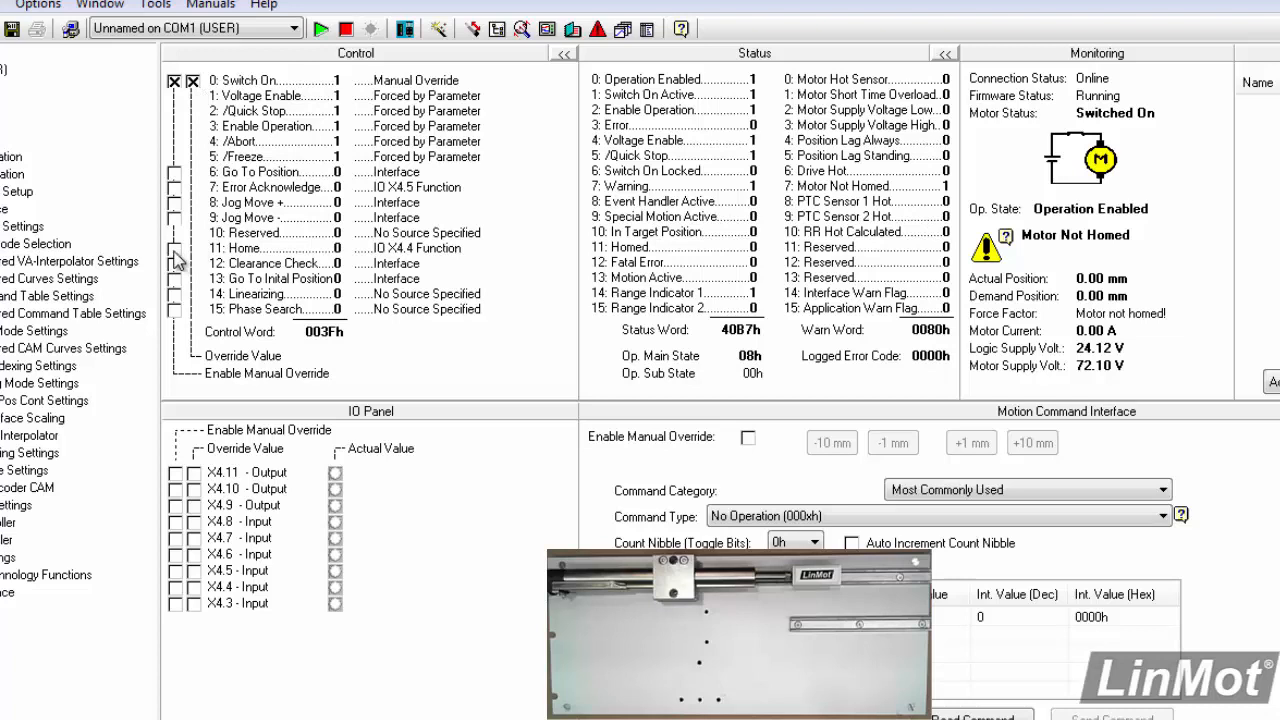
{"action": "left_click", "coordinate": [174, 248]}
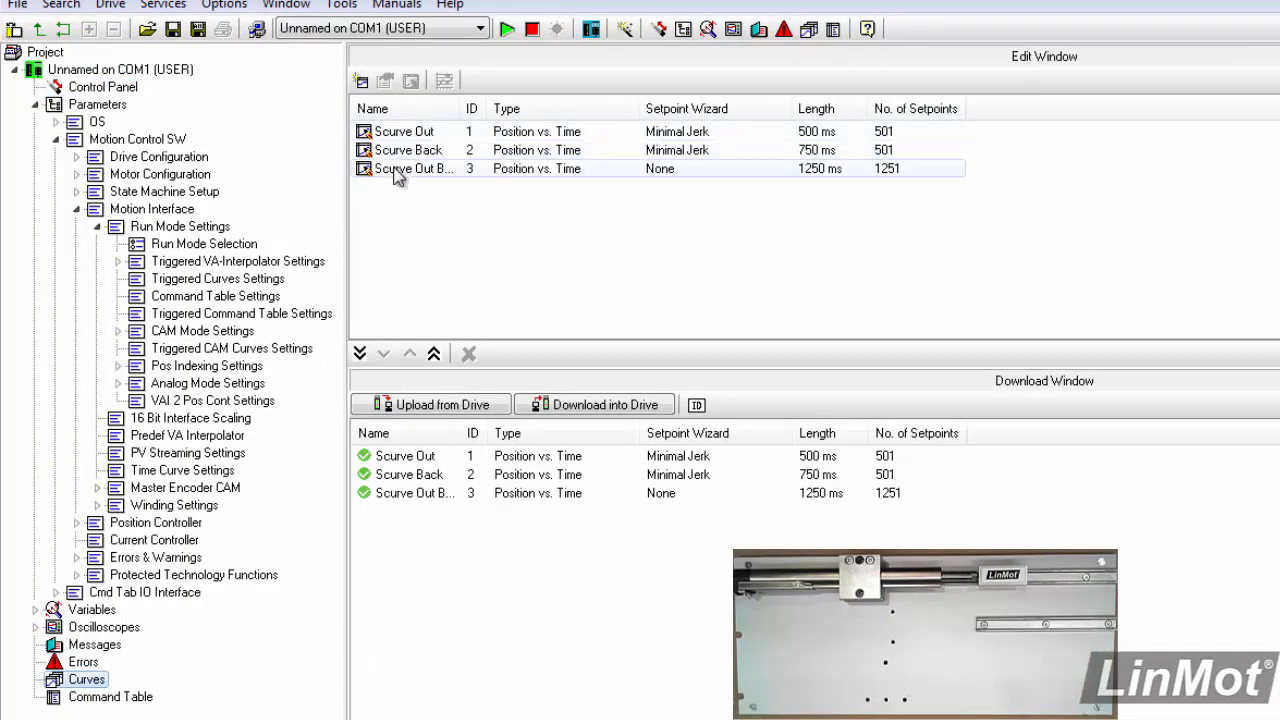
Inspect curve 3, then show Time Curve Settings: Curve ID 0, offset 0 mm, scales 100 %
{"action": "double_click", "coordinate": [410, 168]}
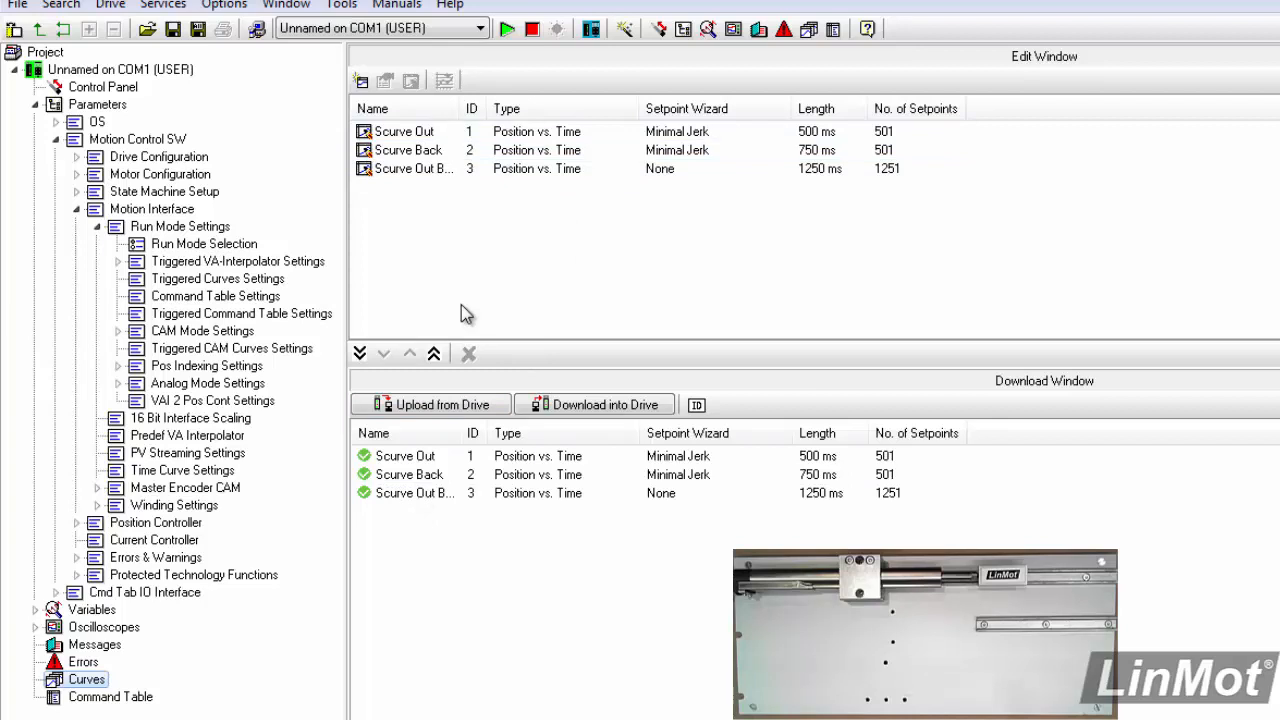
{"action": "mouse_move", "coordinate": [295, 397]}
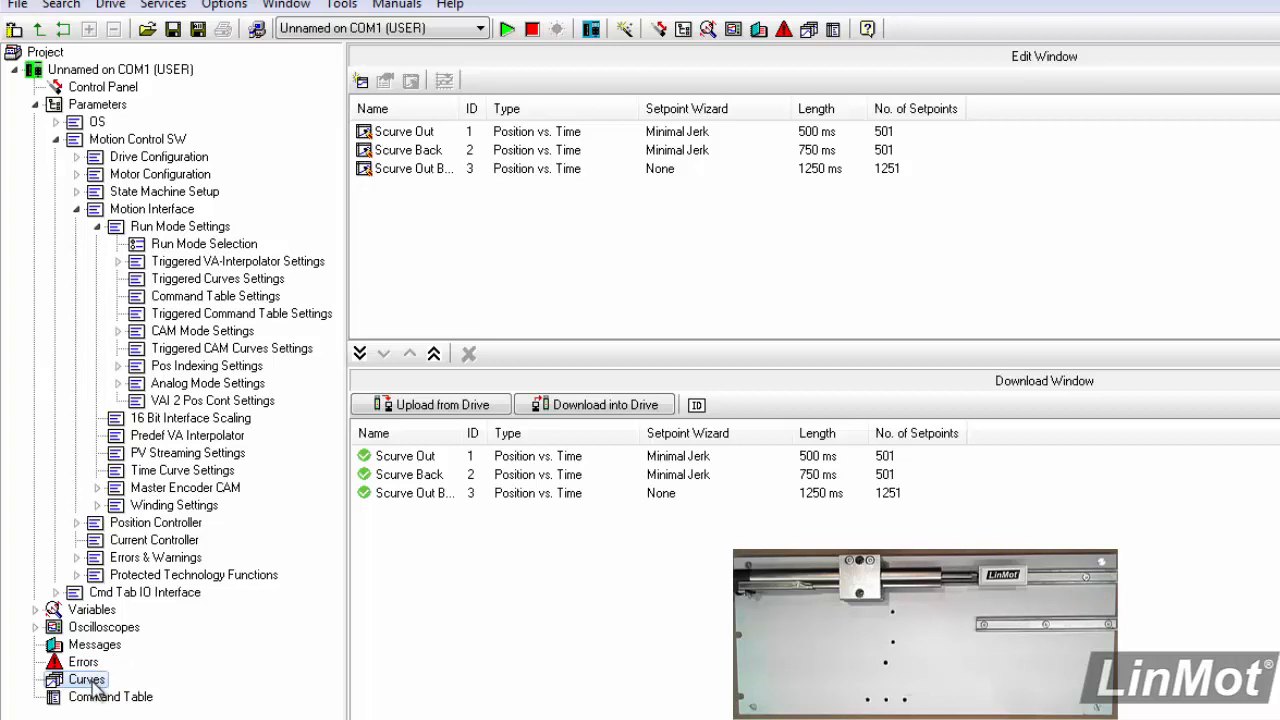
{"action": "mouse_move", "coordinate": [168, 505]}
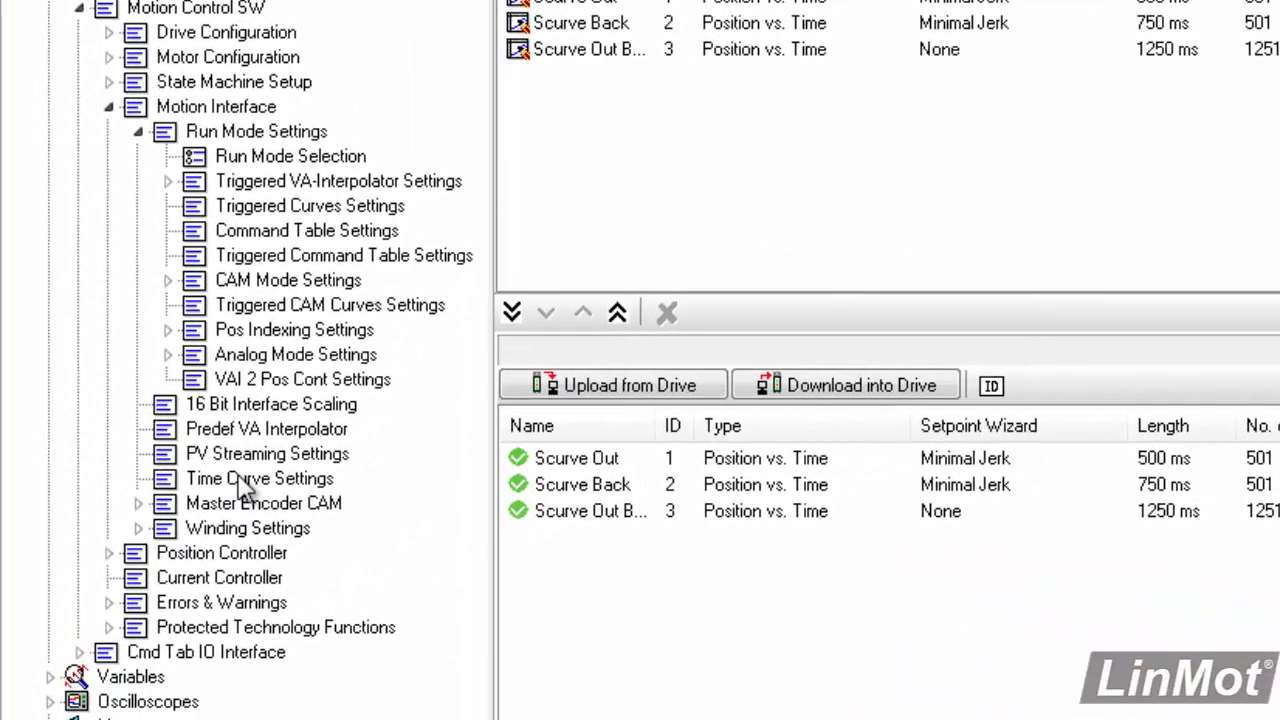
{"action": "left_click", "coordinate": [259, 478]}
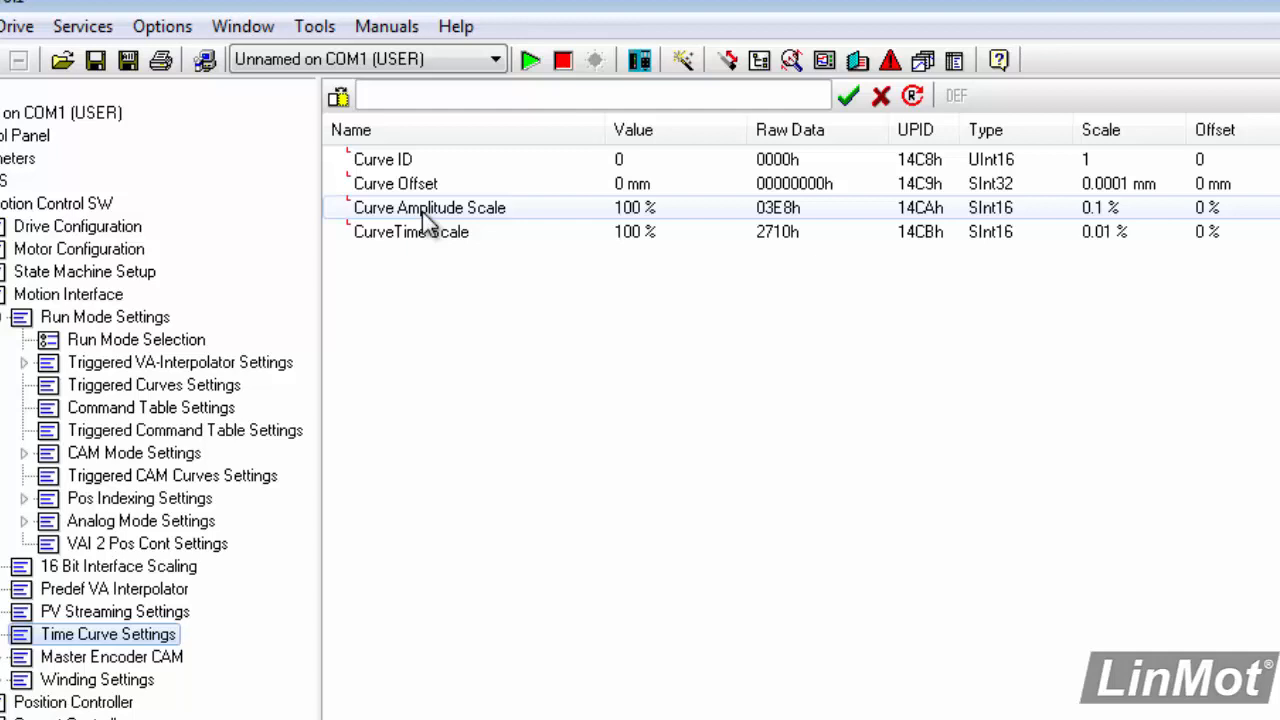
Enter and confirm 10 % for Curve Amplitude Scale, then return to the Control Panel
{"action": "left_click", "coordinate": [429, 207]}
{"action": "type", "text": "1"}
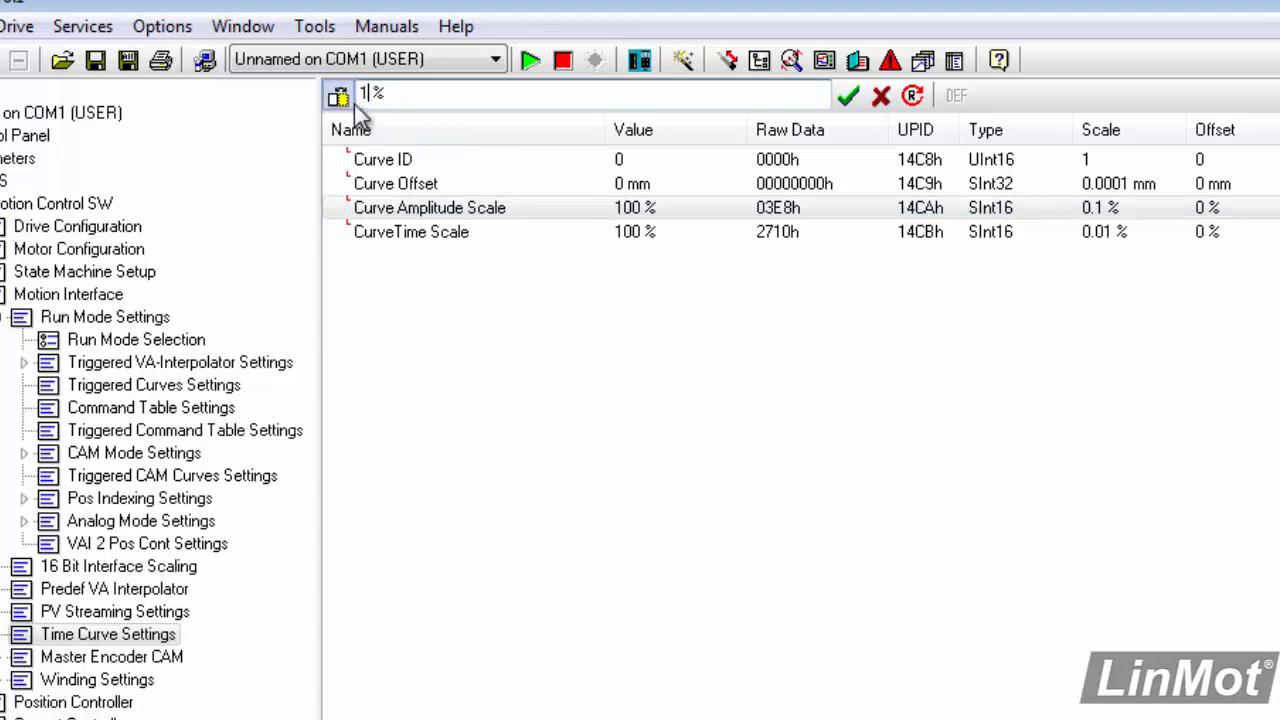
{"action": "type", "text": "0"}
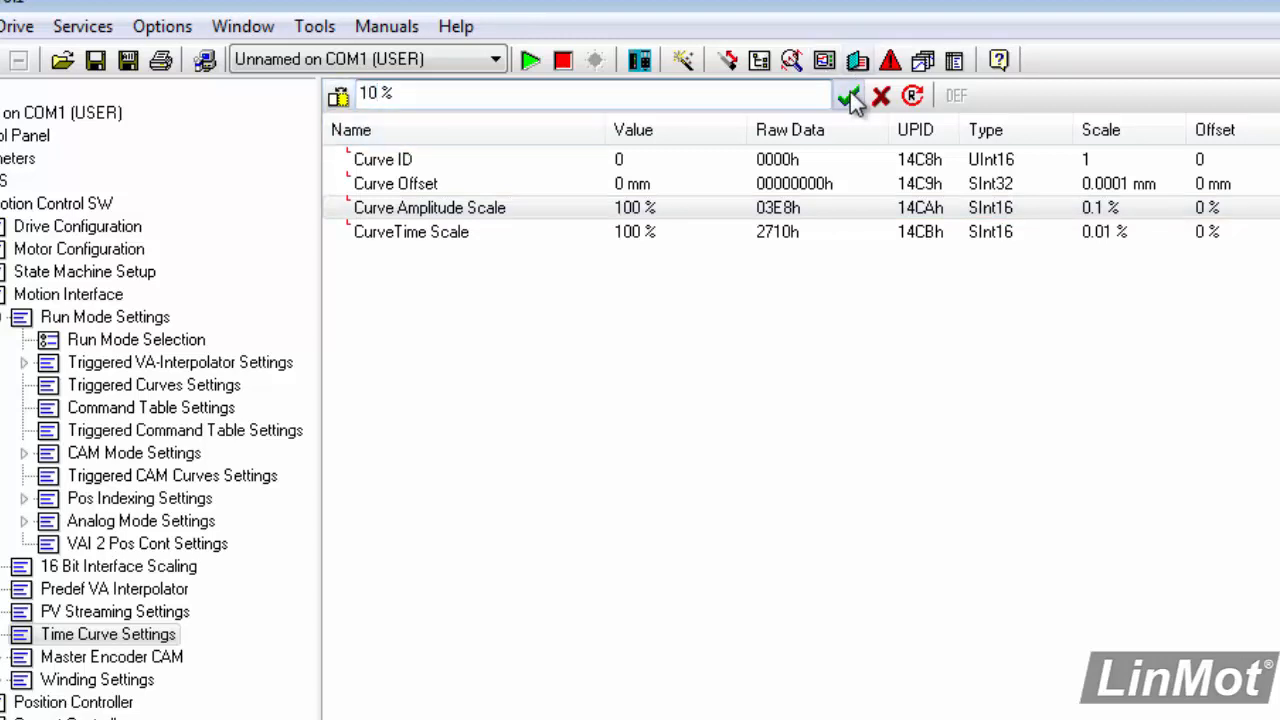
{"action": "left_click", "coordinate": [847, 95]}
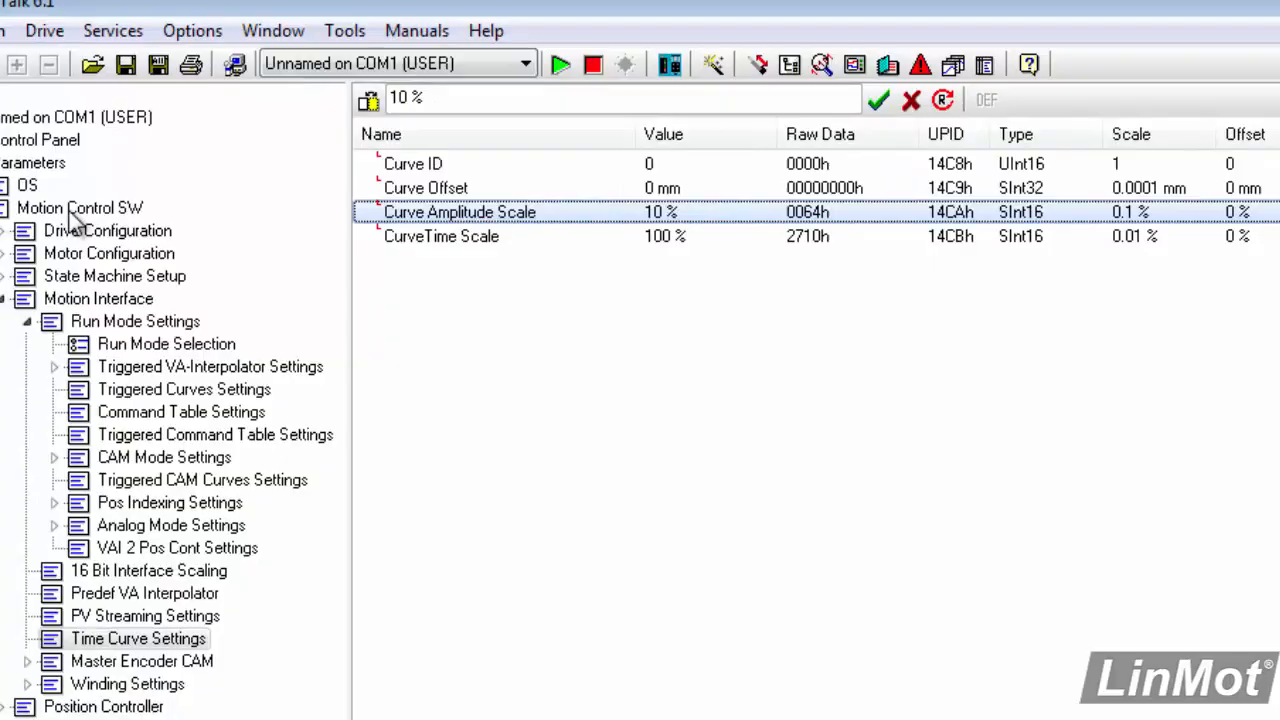
{"action": "left_click", "coordinate": [133, 154]}
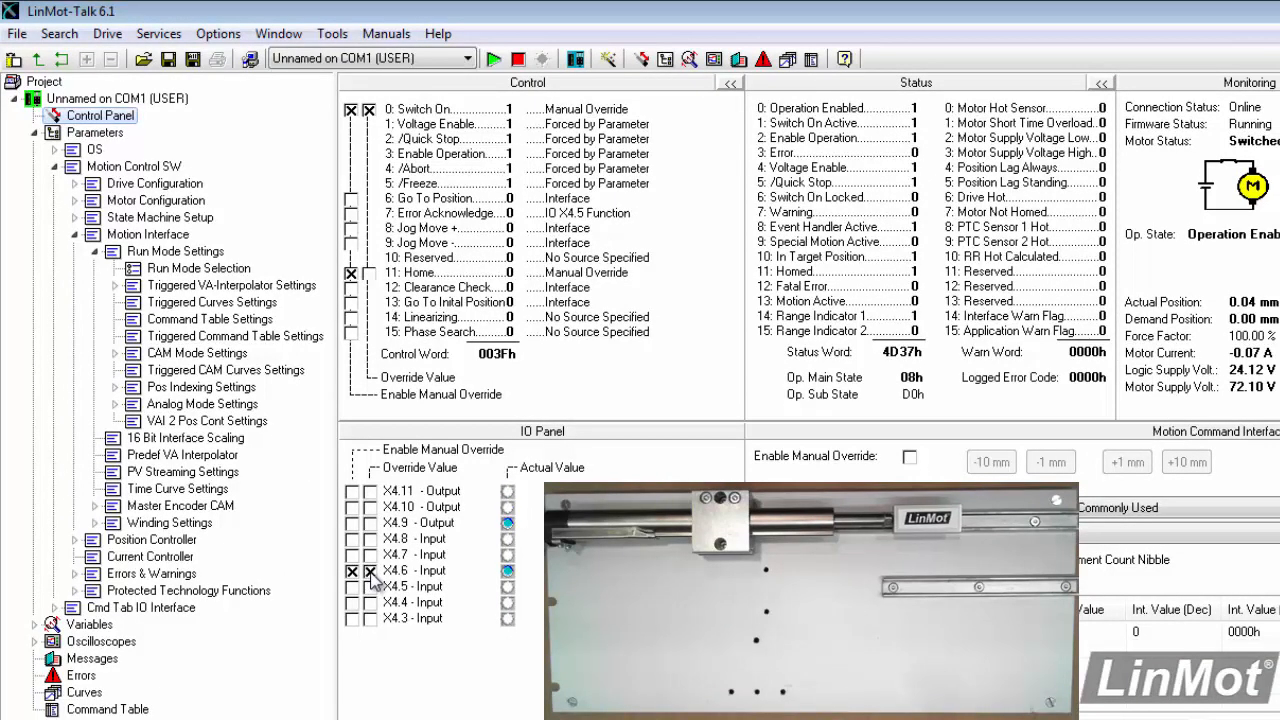
Clear the X4.6 trigger override and bring Time Curve Settings back on screen
{"action": "left_click", "coordinate": [352, 570]}
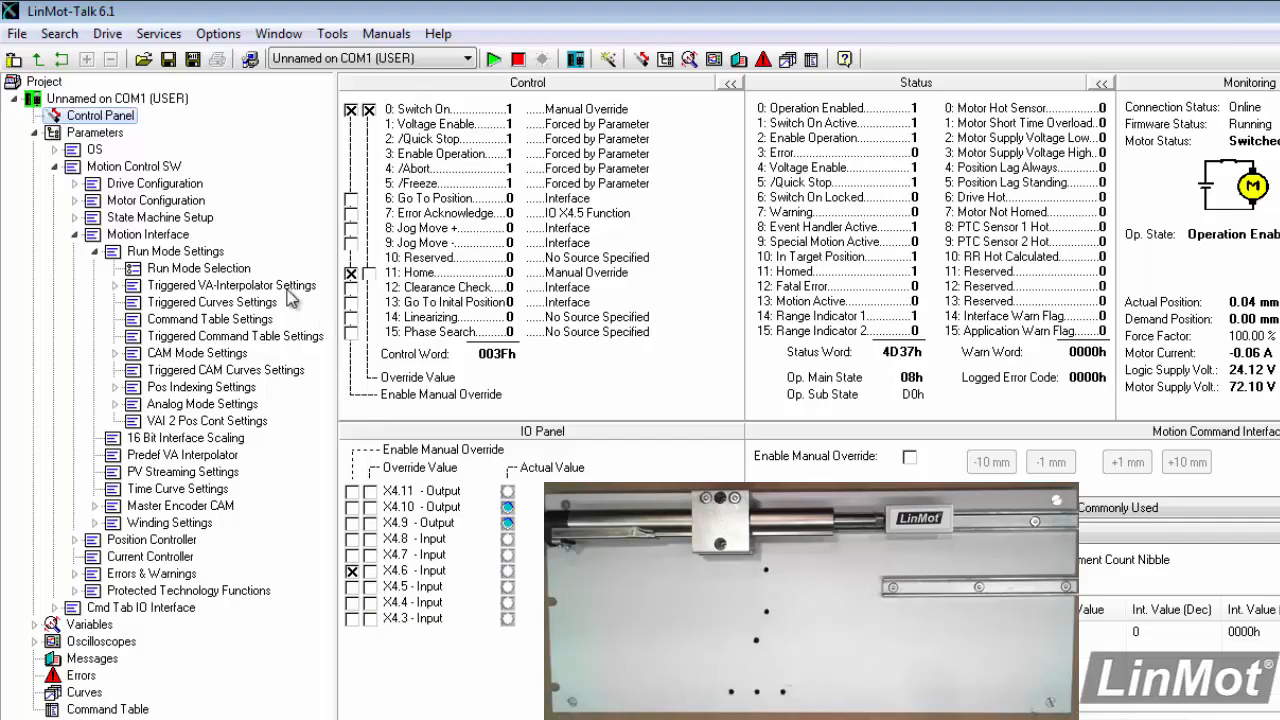
{"action": "mouse_move", "coordinate": [143, 372]}
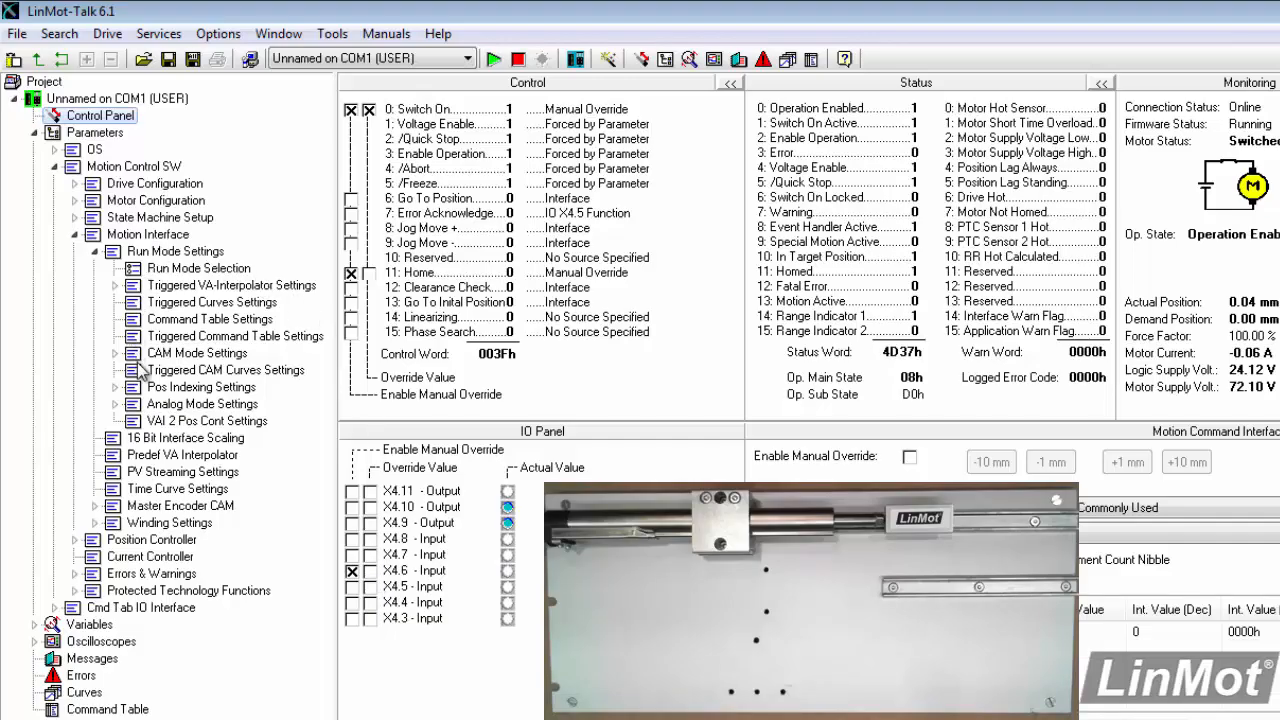
{"action": "left_click", "coordinate": [178, 488]}
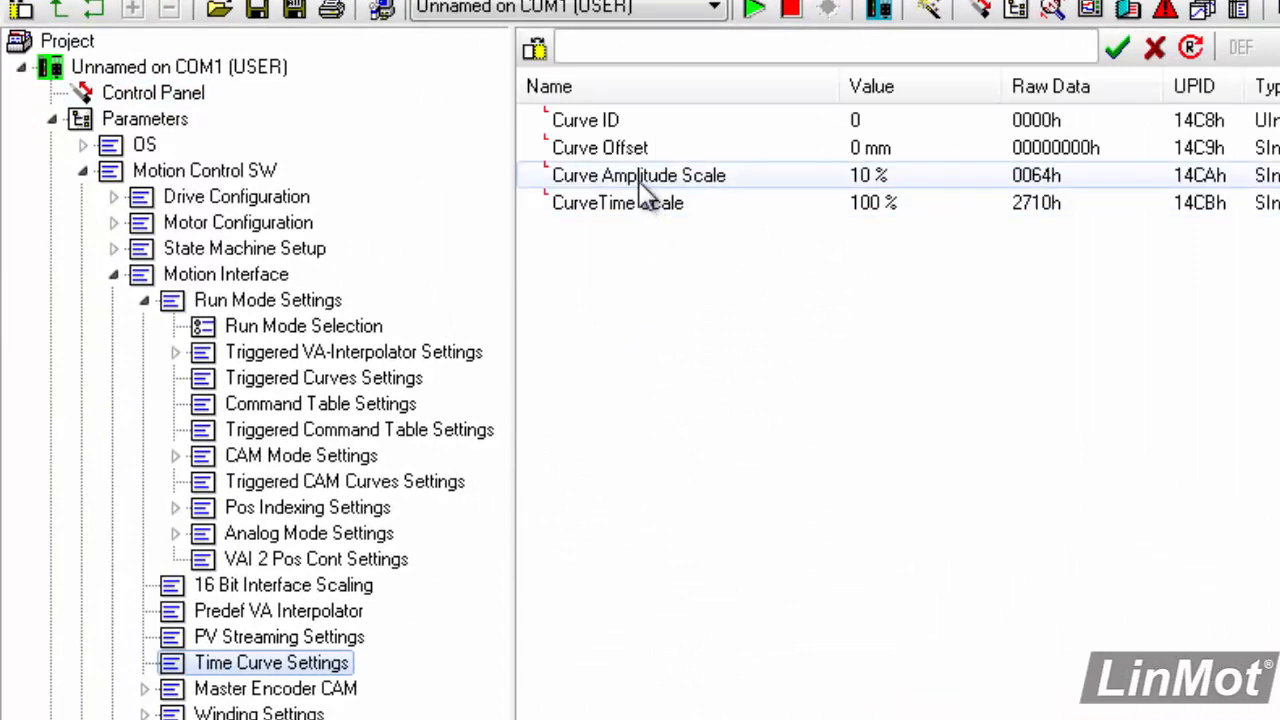
Set Curve Amplitude Scale to 100 % and CurveTime Scale to 200 %
{"action": "left_click", "coordinate": [638, 175]}
{"action": "type", "text": "100"}
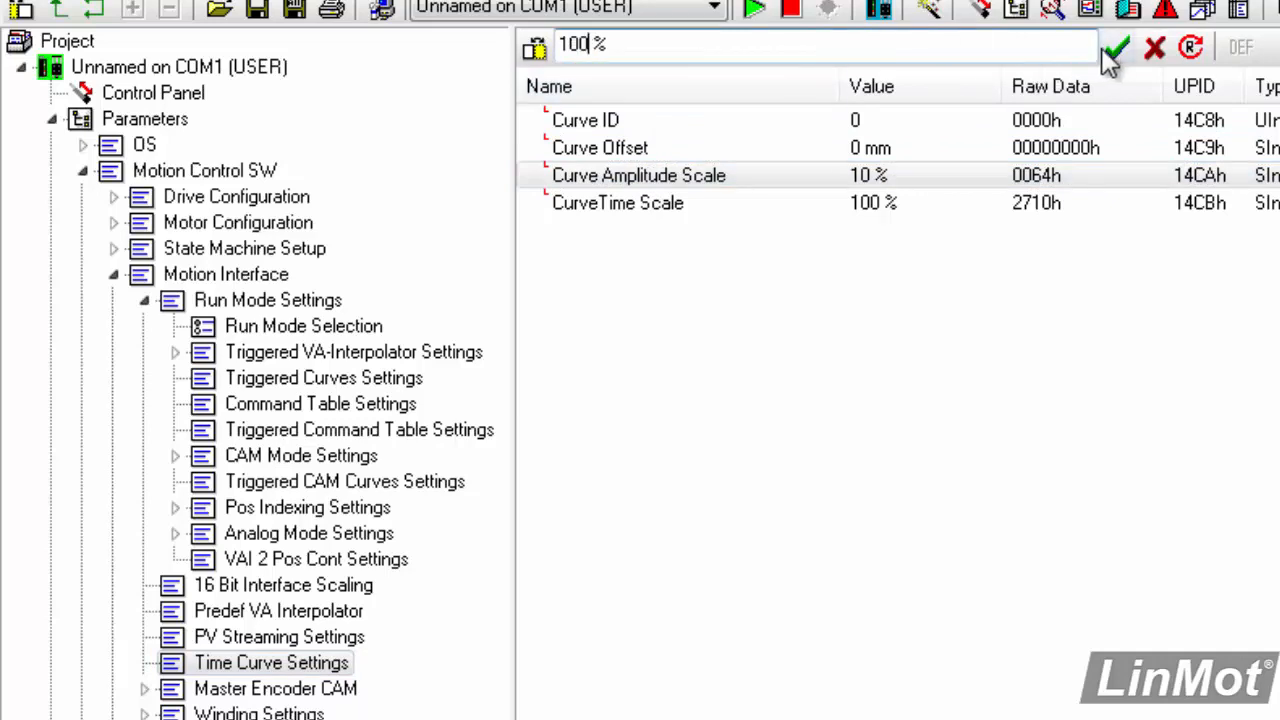
{"action": "left_click", "coordinate": [1115, 47]}
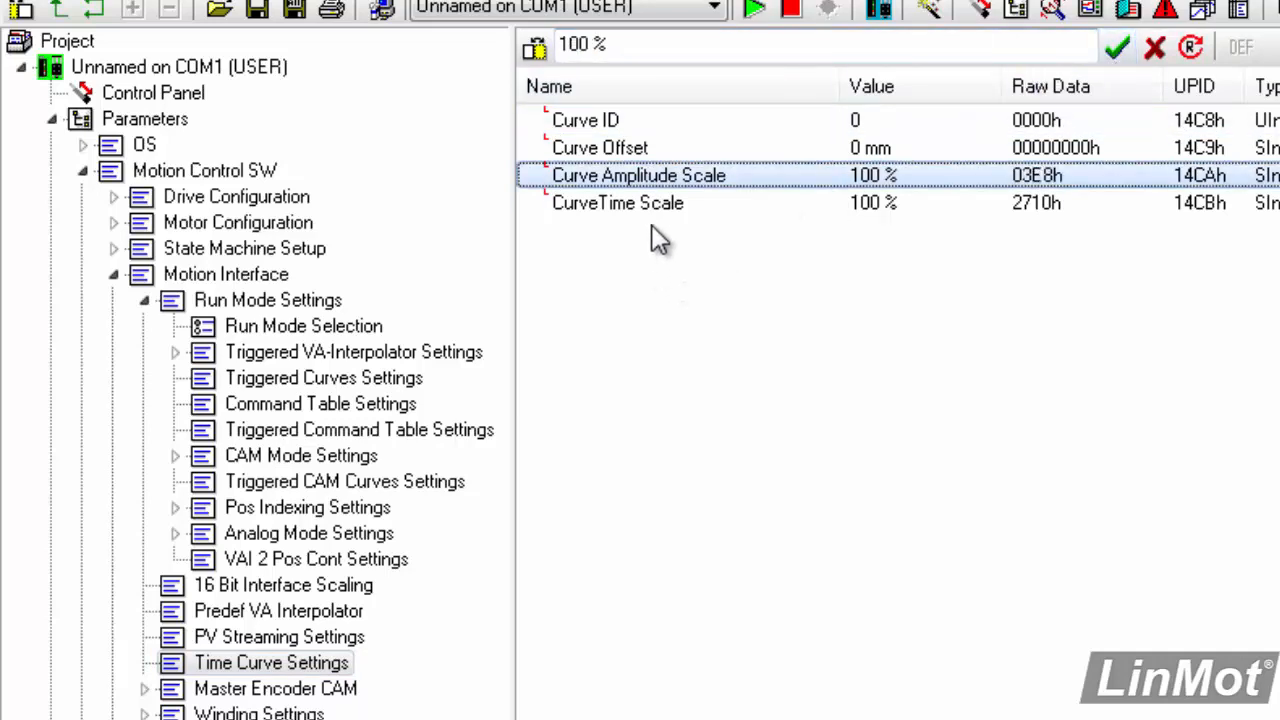
{"action": "left_click", "coordinate": [617, 202]}
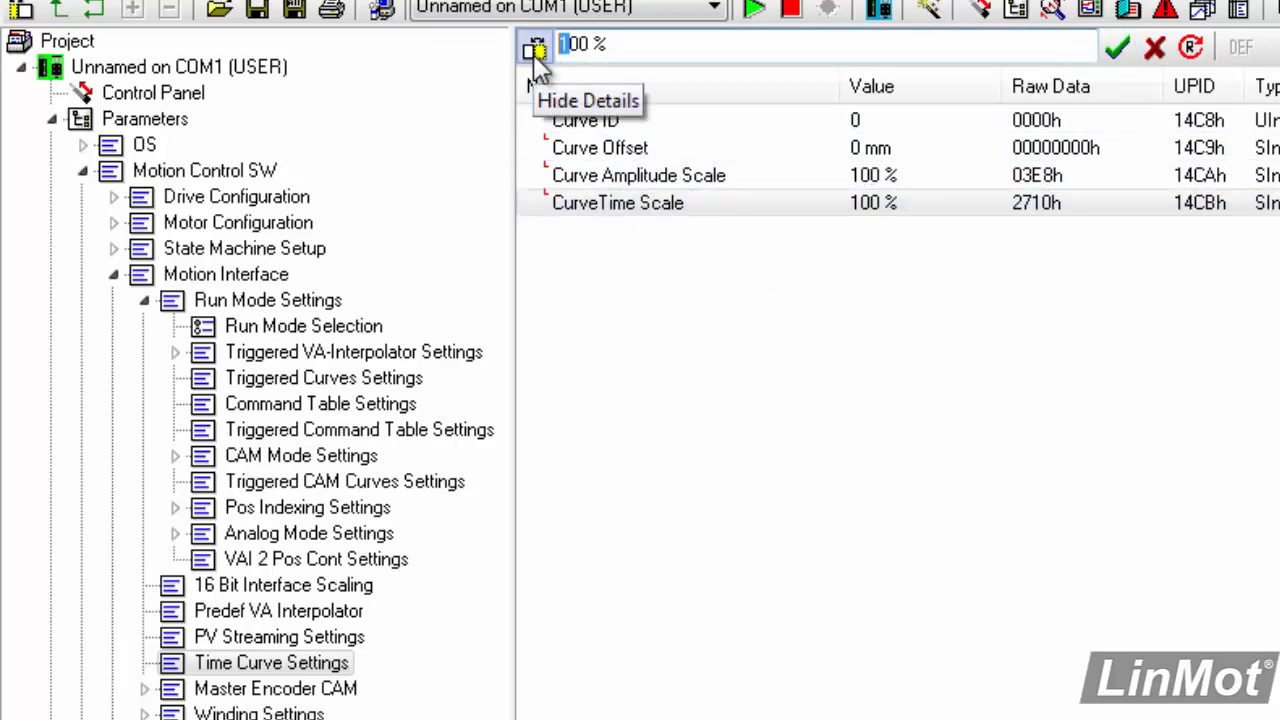
{"action": "left_click", "coordinate": [1117, 47]}
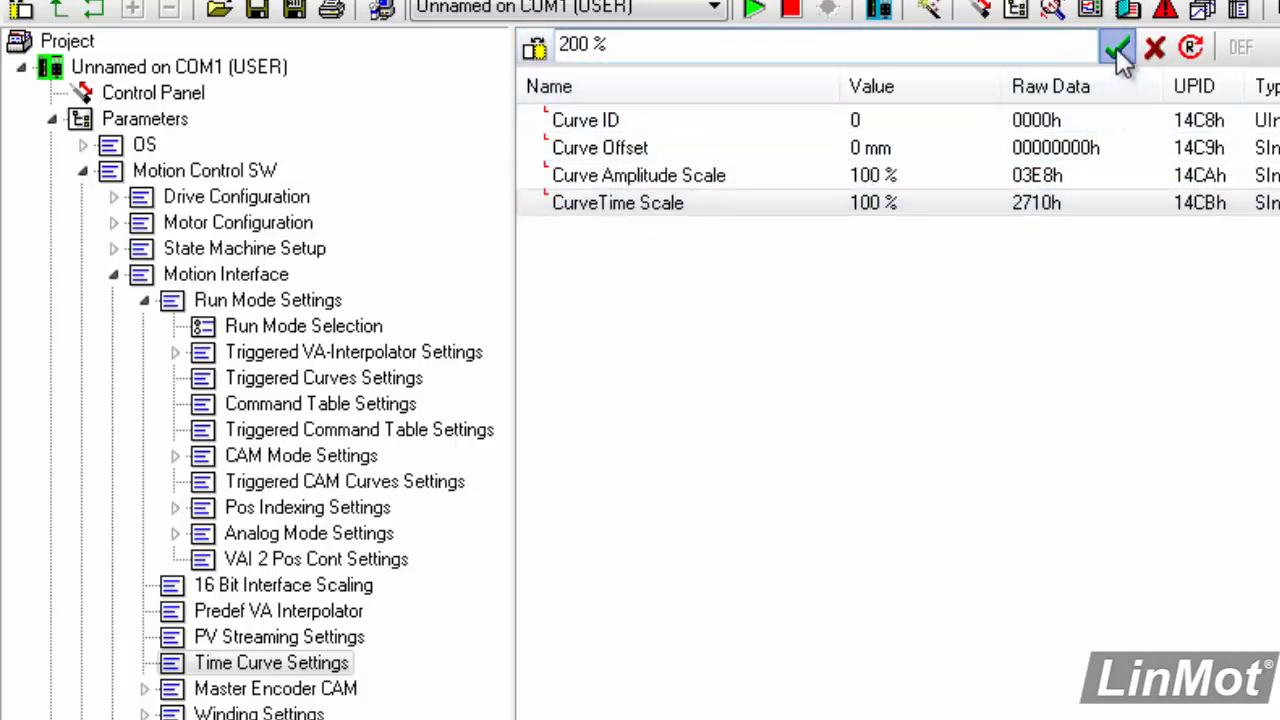
{"action": "left_click", "coordinate": [1117, 46]}
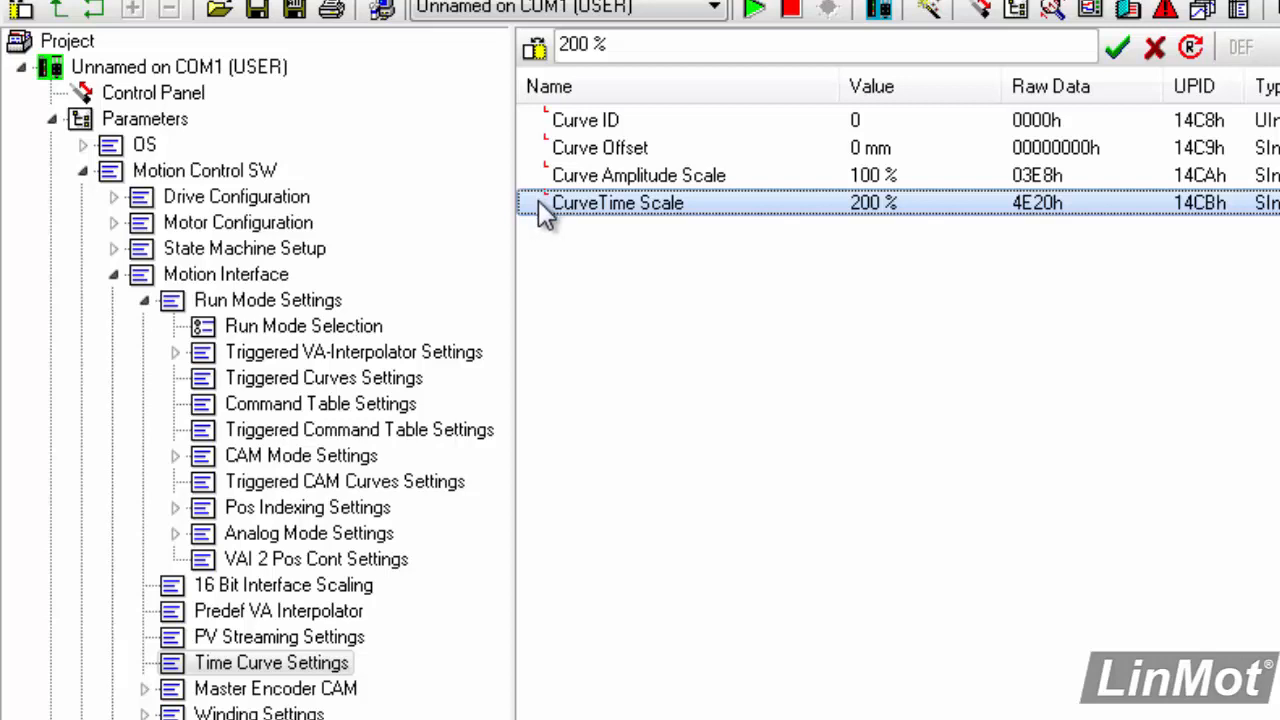
{"action": "mouse_move", "coordinate": [600, 210]}
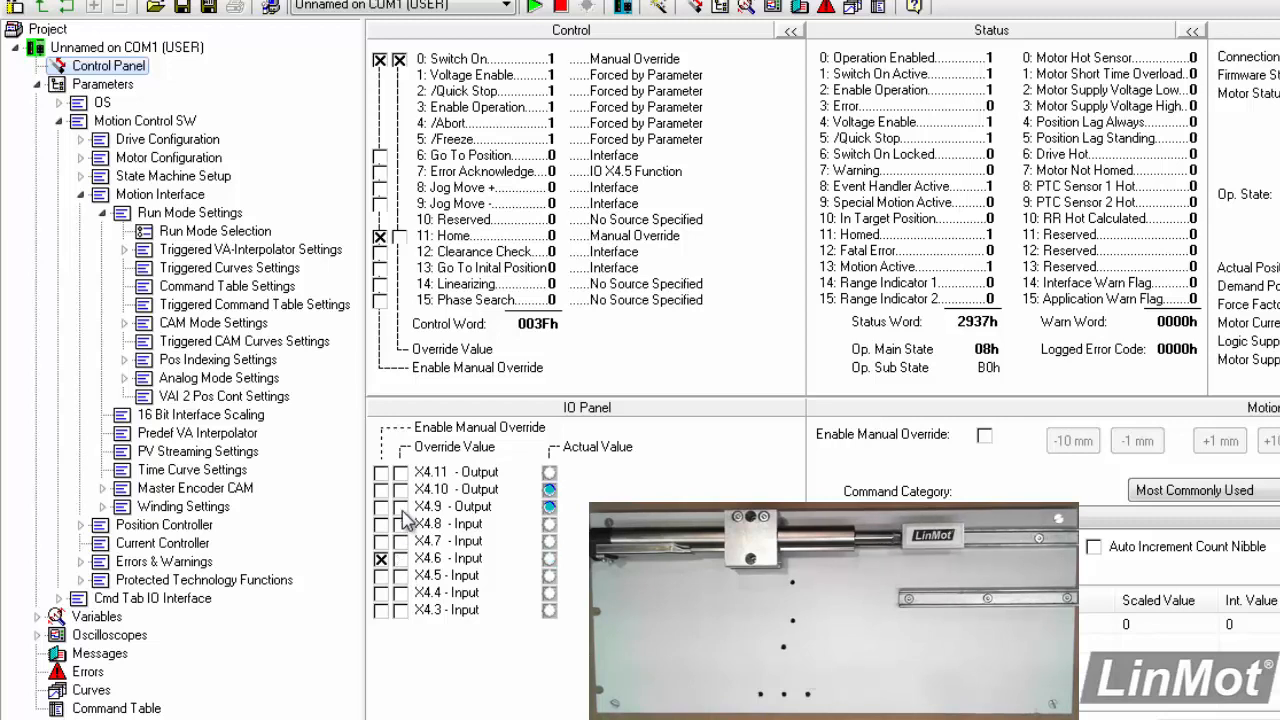
Enter 100 % for CurveTime Scale in Time Curve Settings, then show the Control Panel
{"action": "left_click", "coordinate": [192, 469]}
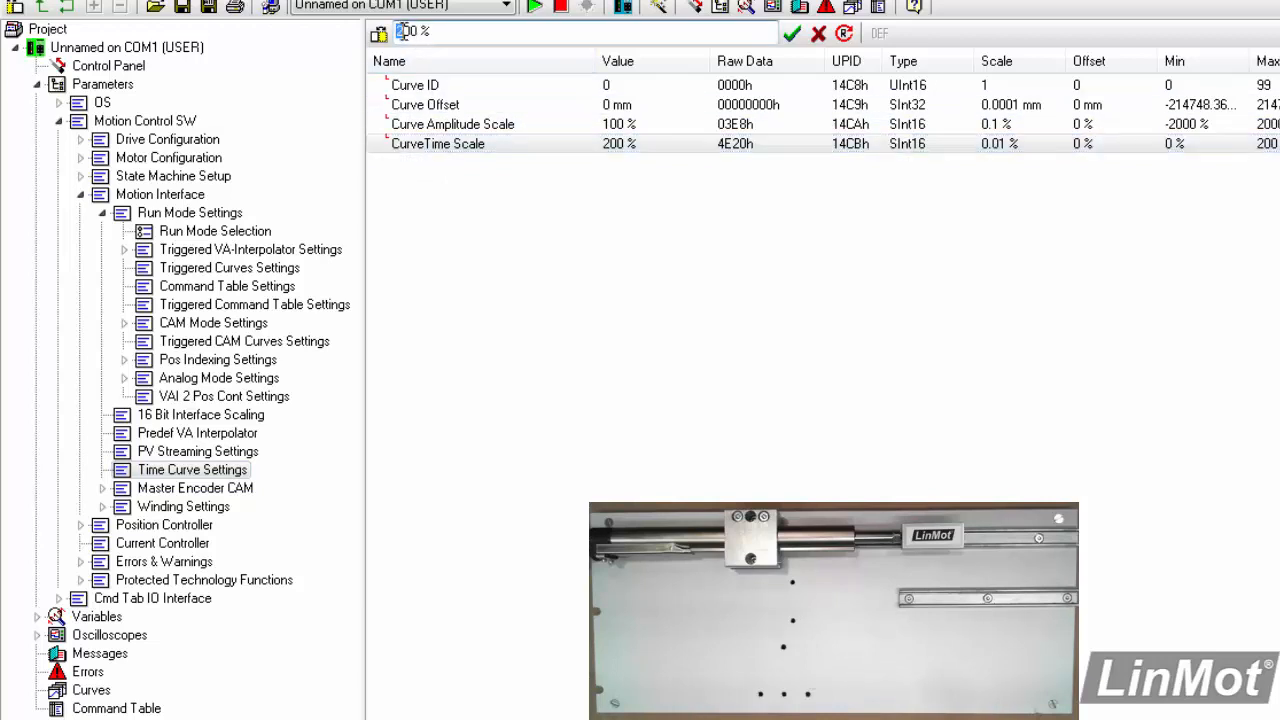
{"action": "type", "text": "100"}
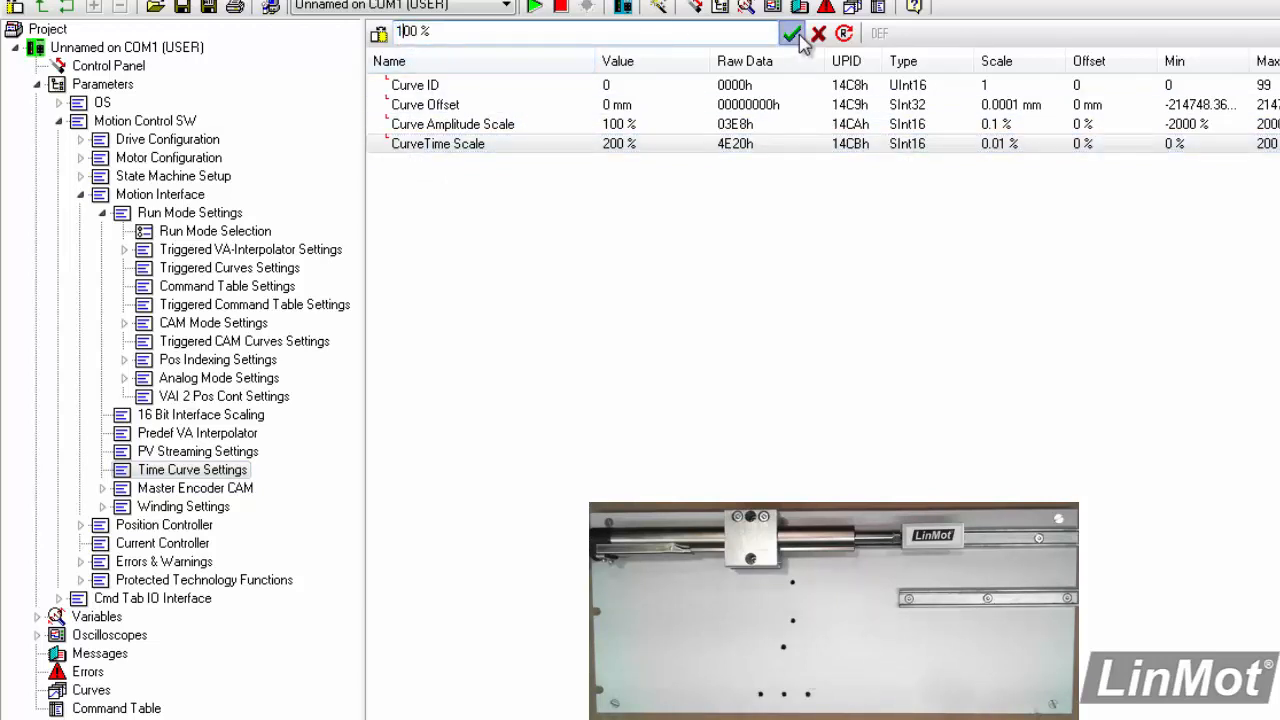
{"action": "left_click", "coordinate": [792, 32]}
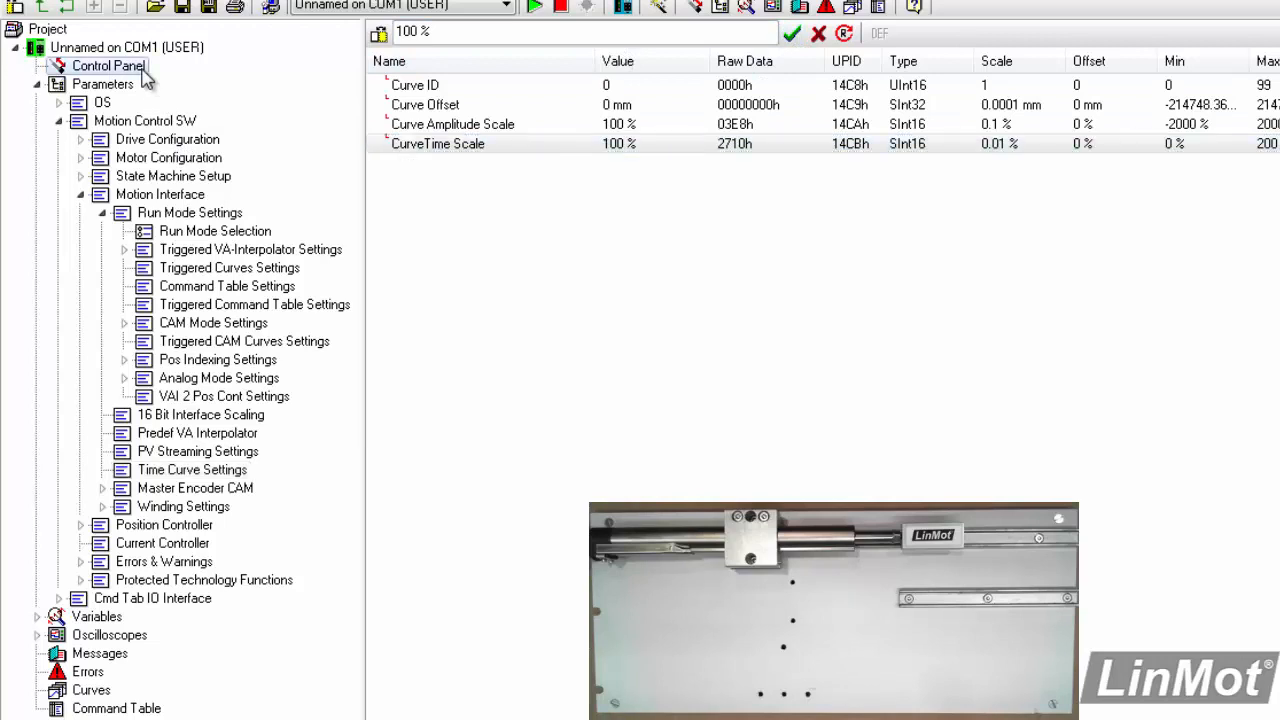
{"action": "left_click", "coordinate": [109, 65]}
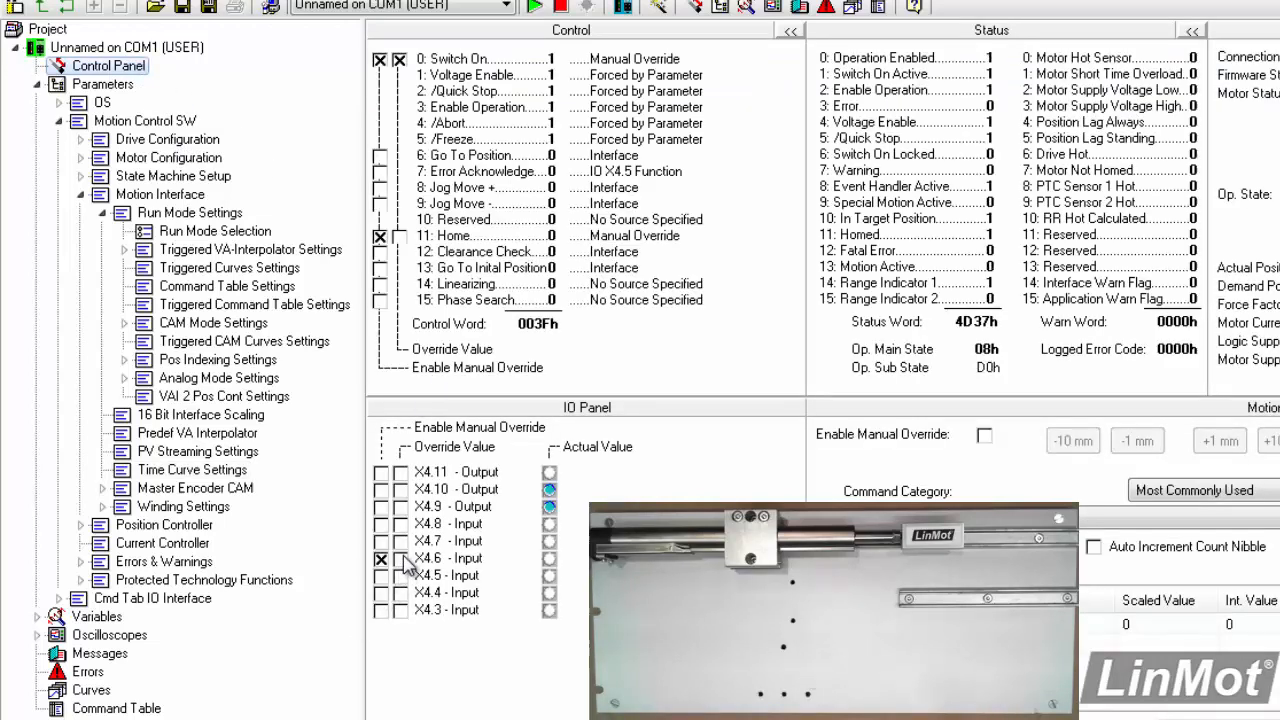